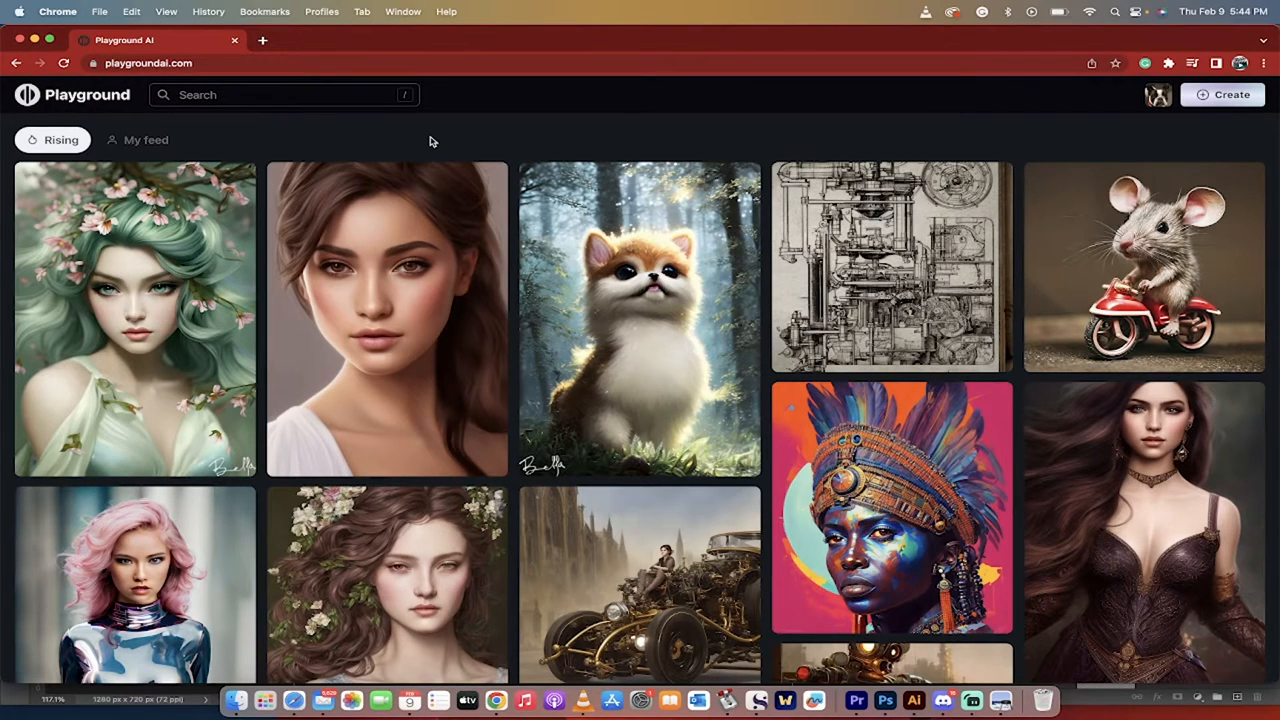
{"action": "mouse_move", "coordinate": [463, 138]}
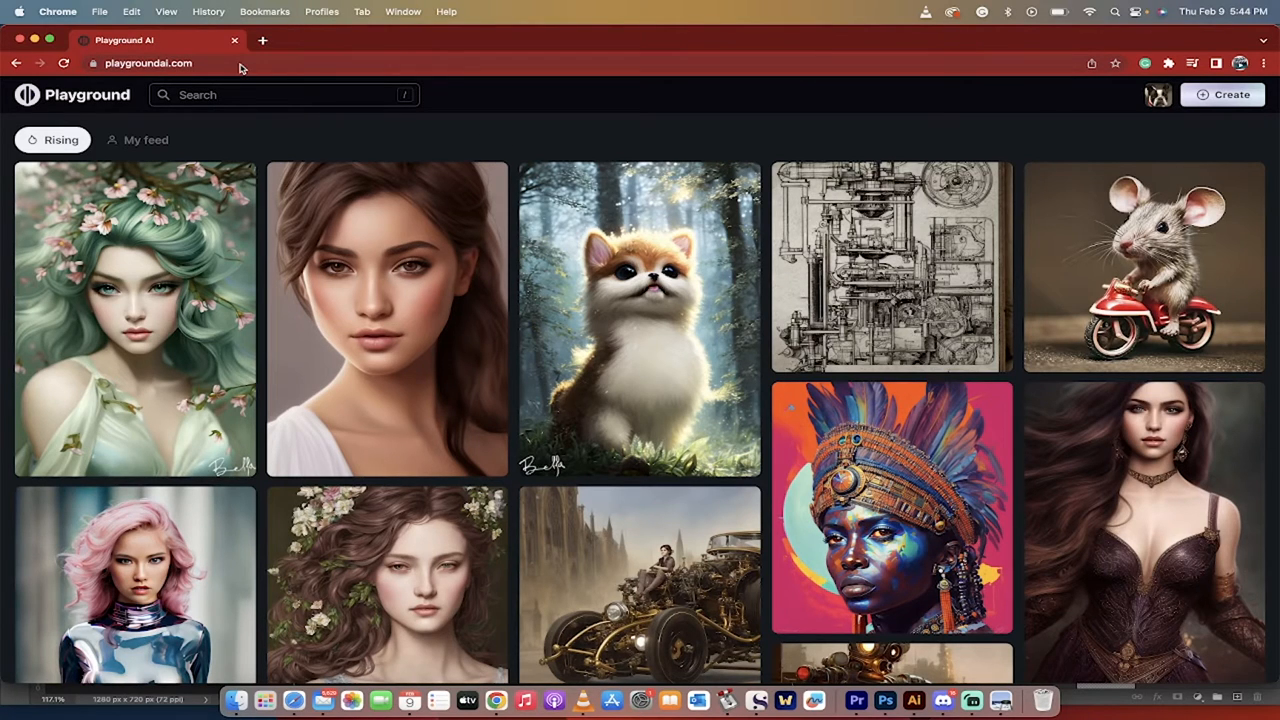
{"action": "mouse_move", "coordinate": [797, 144]}
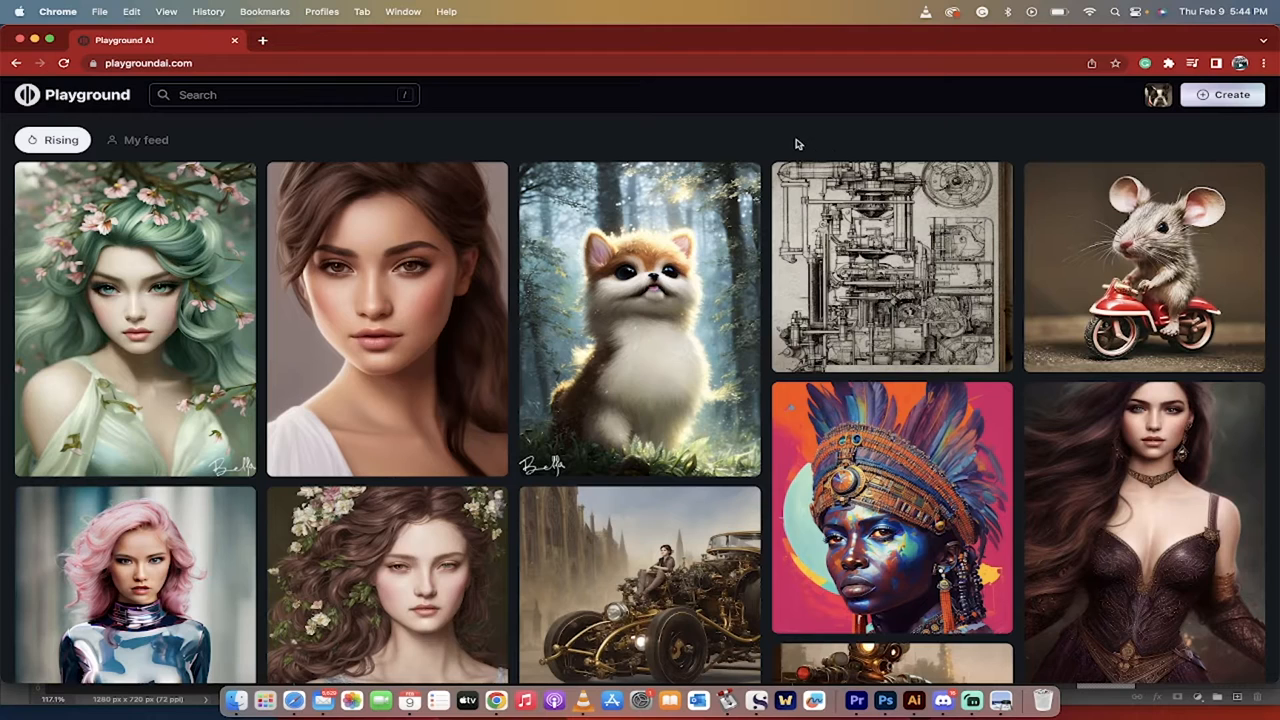
{"action": "mouse_move", "coordinate": [1205, 109]}
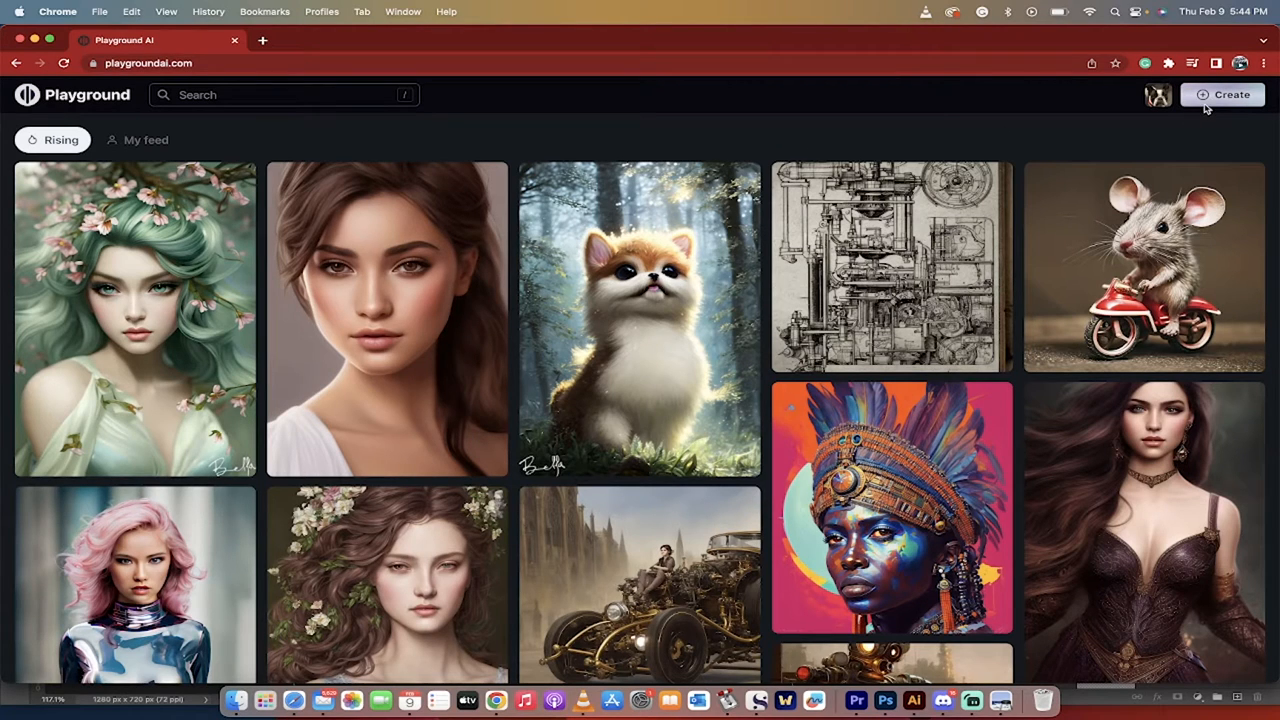
{"action": "mouse_move", "coordinate": [1223, 94]}
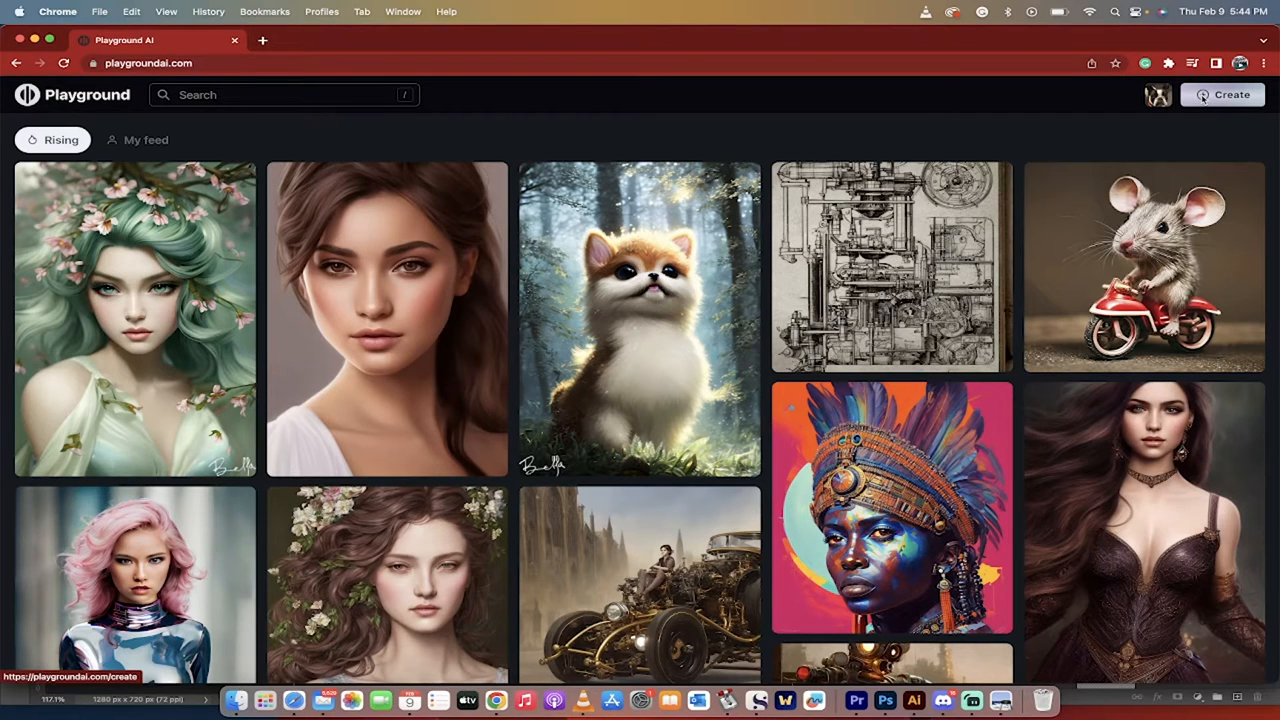
- Open the Create page, keep Stable Diffusion 1.5 as the model, and scroll to Seed
{"action": "left_click", "coordinate": [1222, 94]}
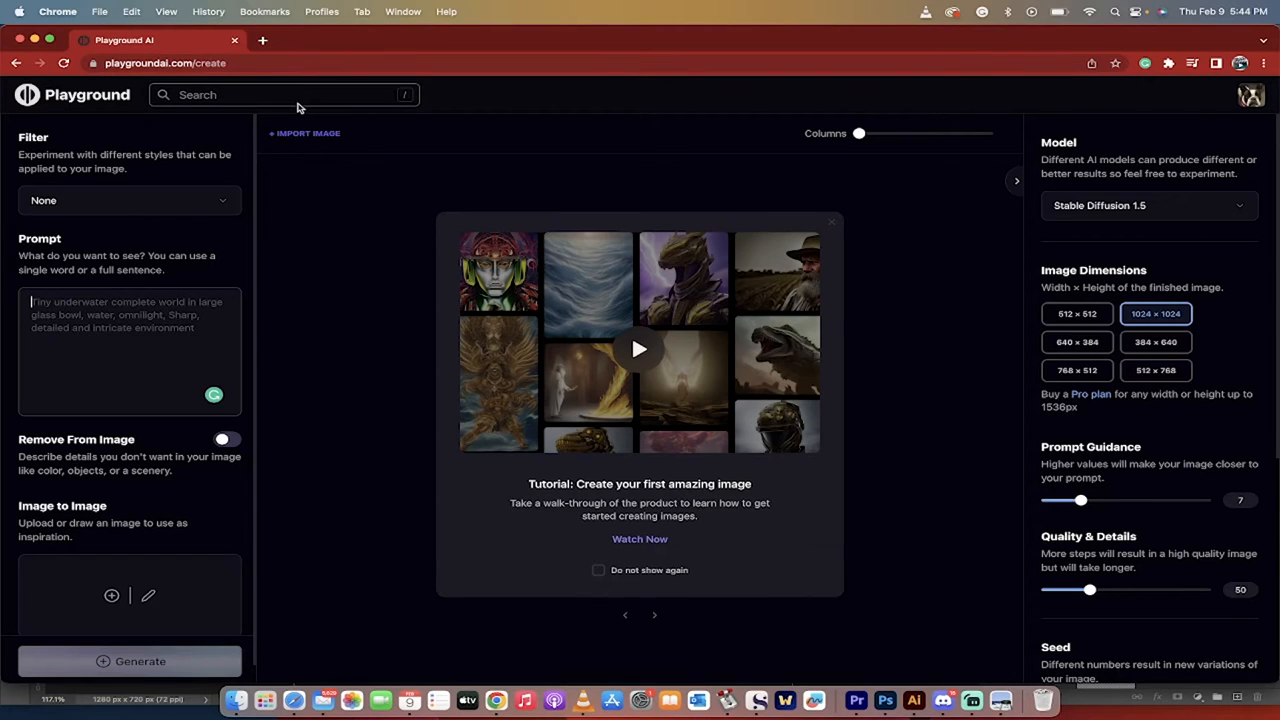
{"action": "mouse_move", "coordinate": [240, 230]}
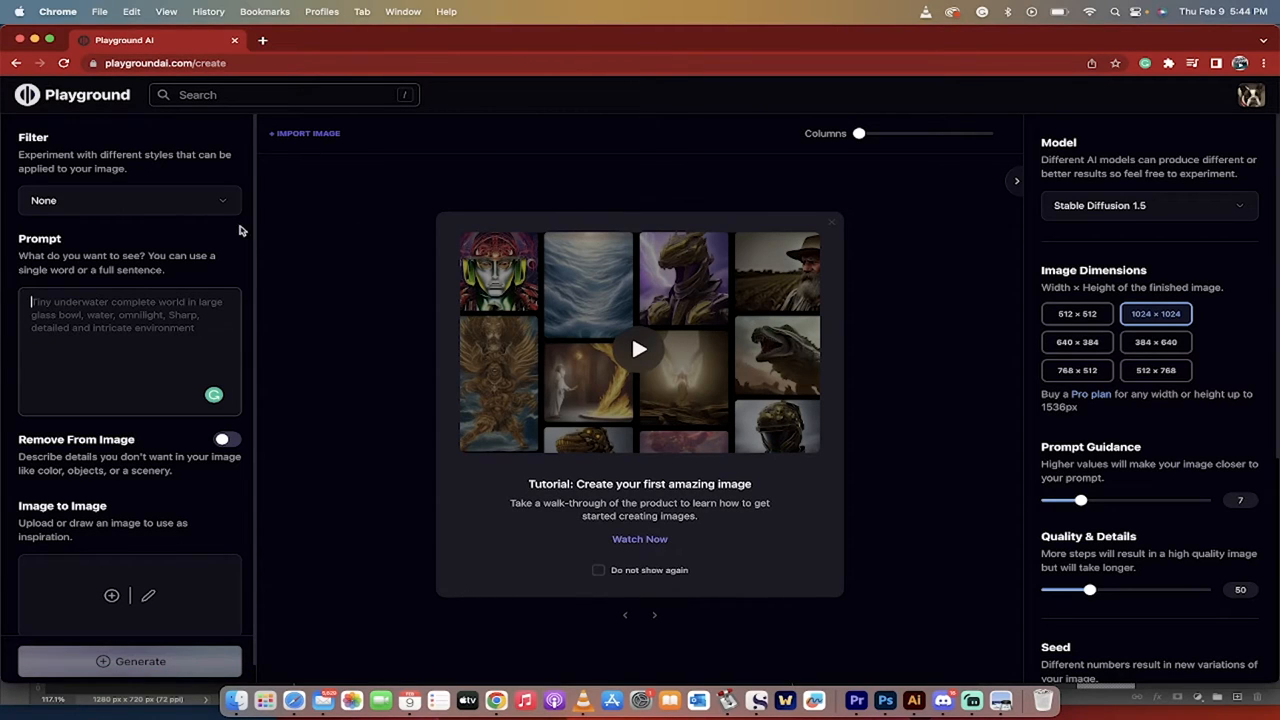
{"action": "left_click", "coordinate": [1148, 205]}
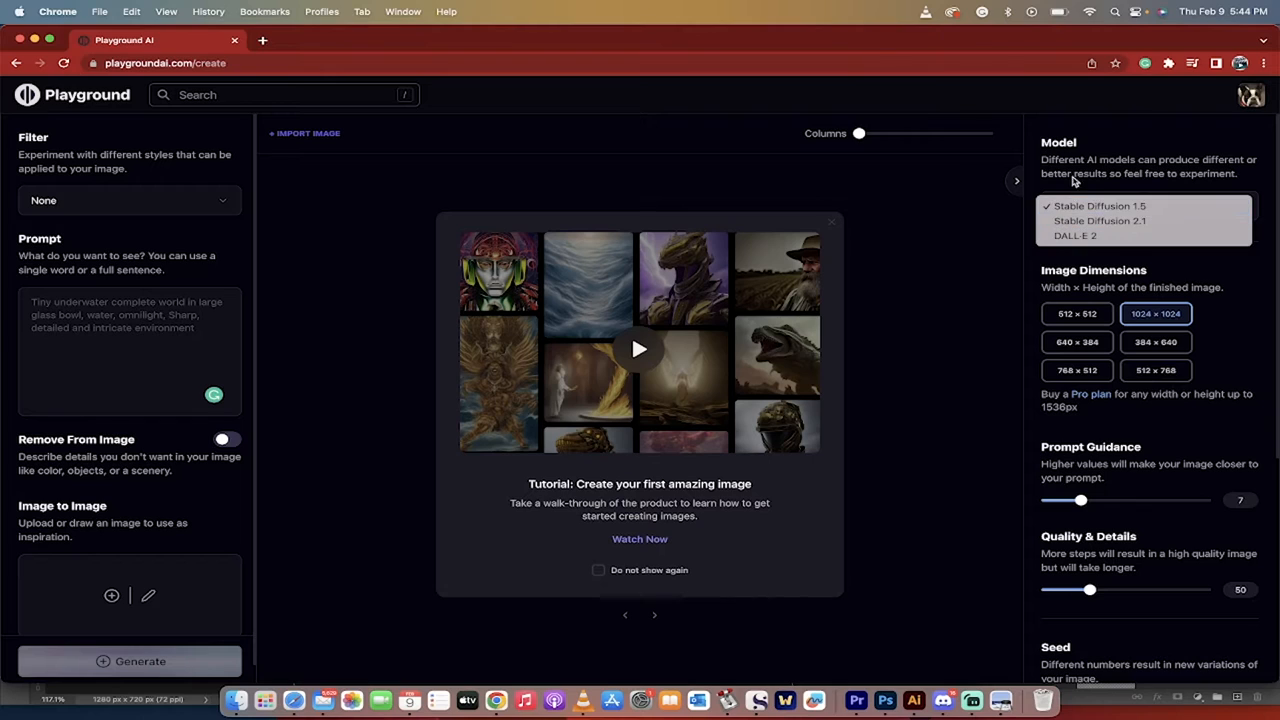
{"action": "mouse_move", "coordinate": [1100, 221]}
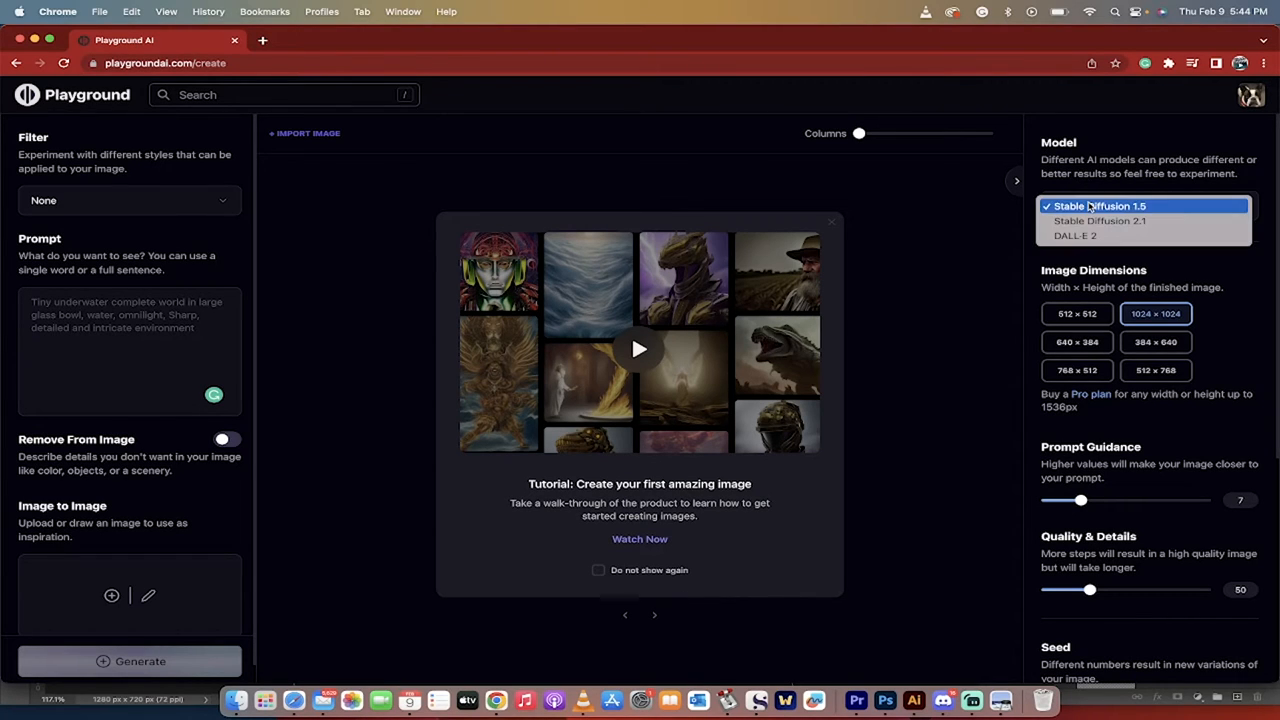
{"action": "left_click", "coordinate": [1101, 205]}
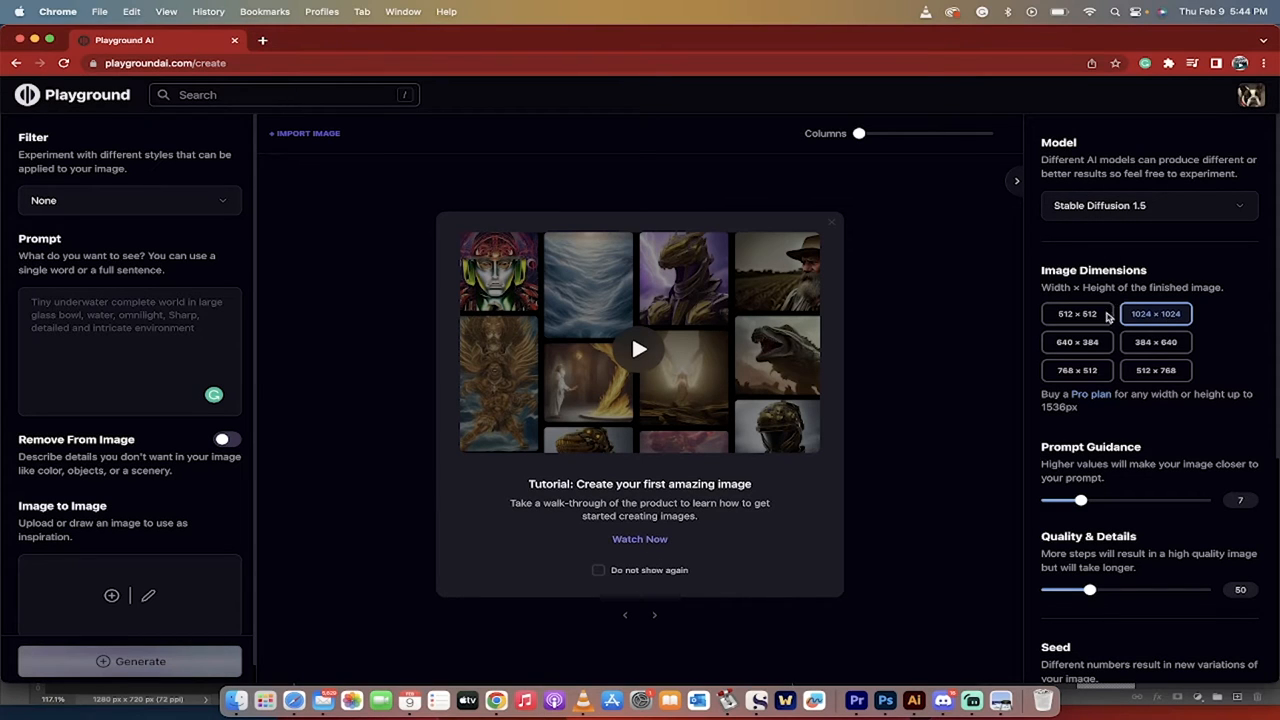
{"action": "scroll", "scroll_direction": "down", "scroll_amount": 3}
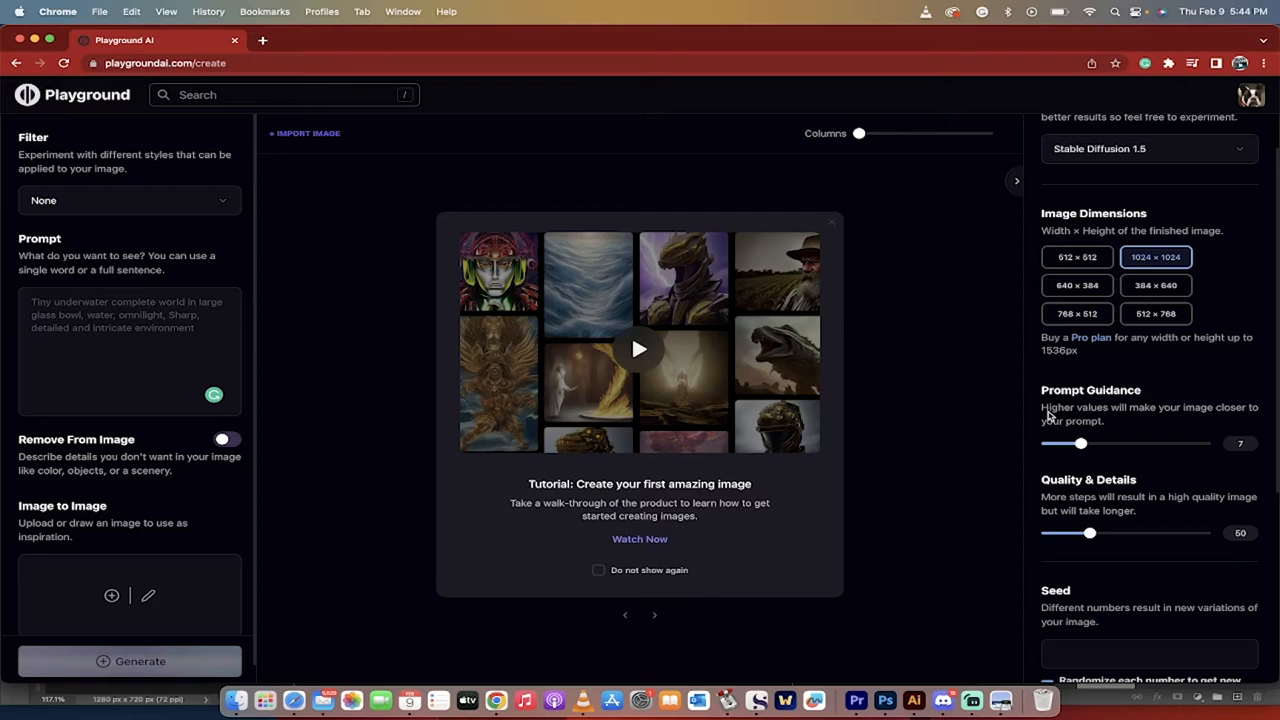
{"action": "mouse_move", "coordinate": [1070, 574]}
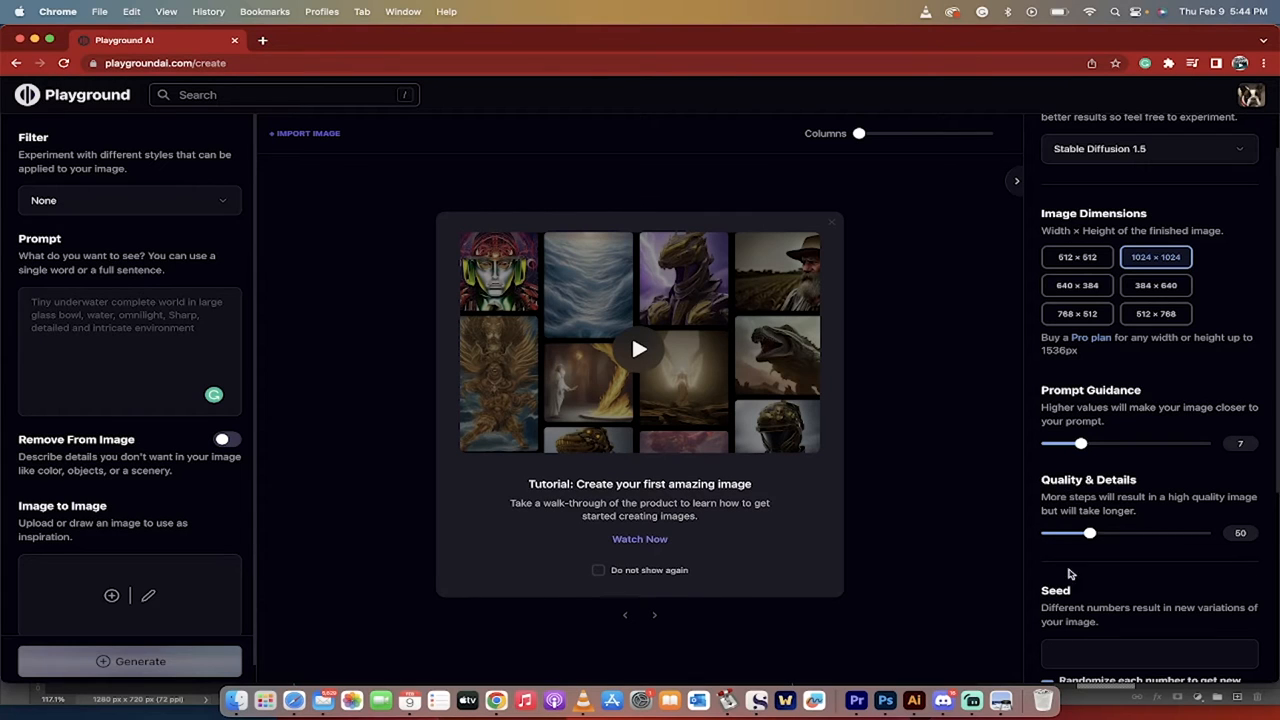
{"action": "scroll", "scroll_direction": "down", "scroll_amount": 3}
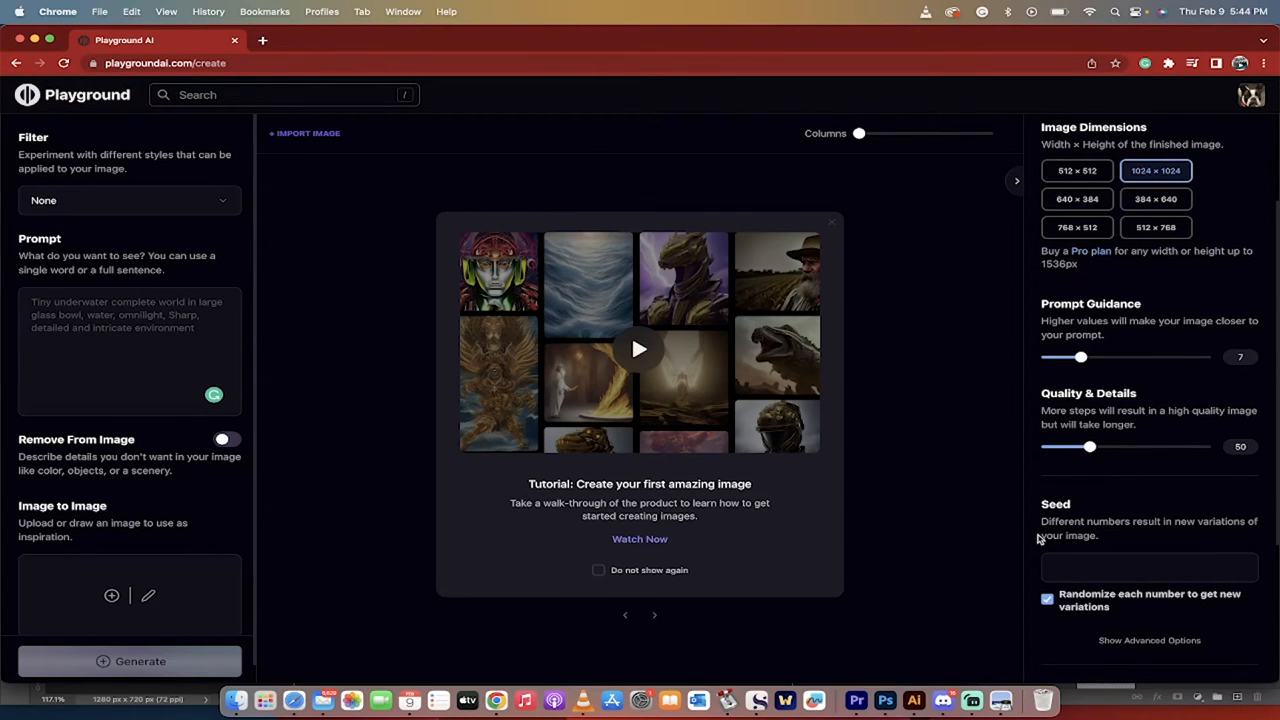
- Enter the prompt 'French bulldog with horns on, swimming'
{"action": "left_click", "coordinate": [130, 350]}
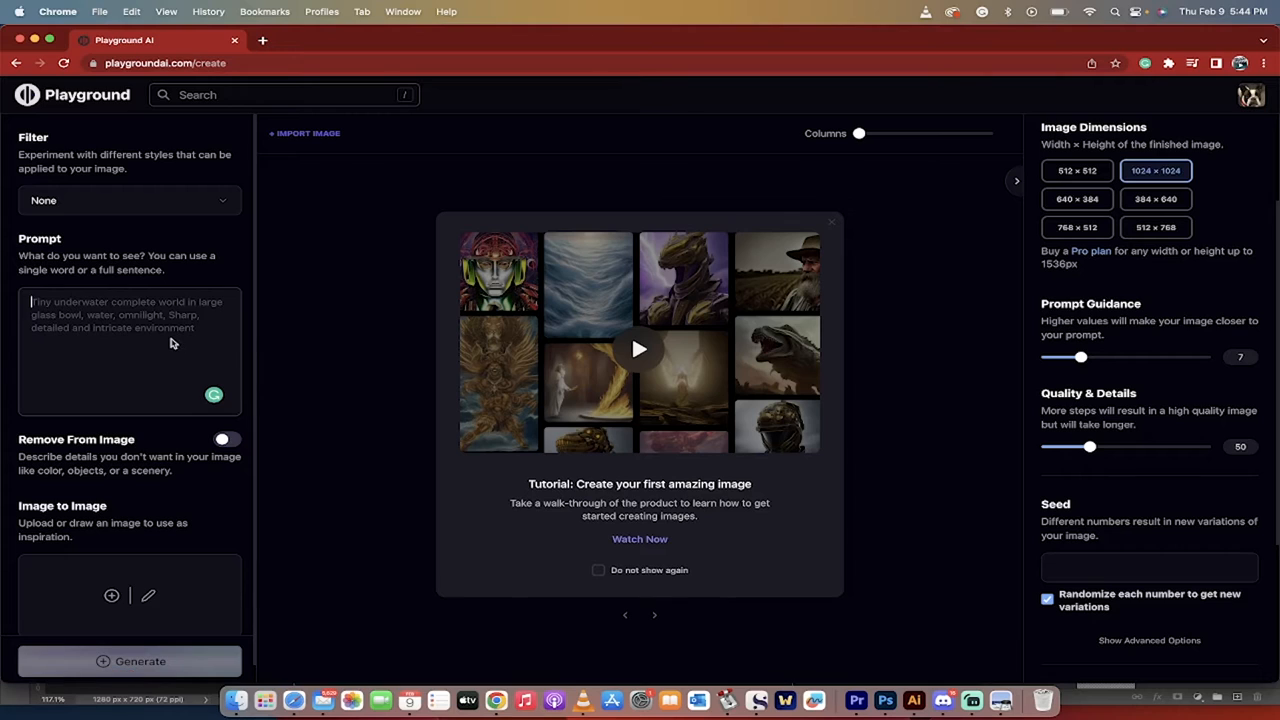
{"action": "mouse_move", "coordinate": [65, 307]}
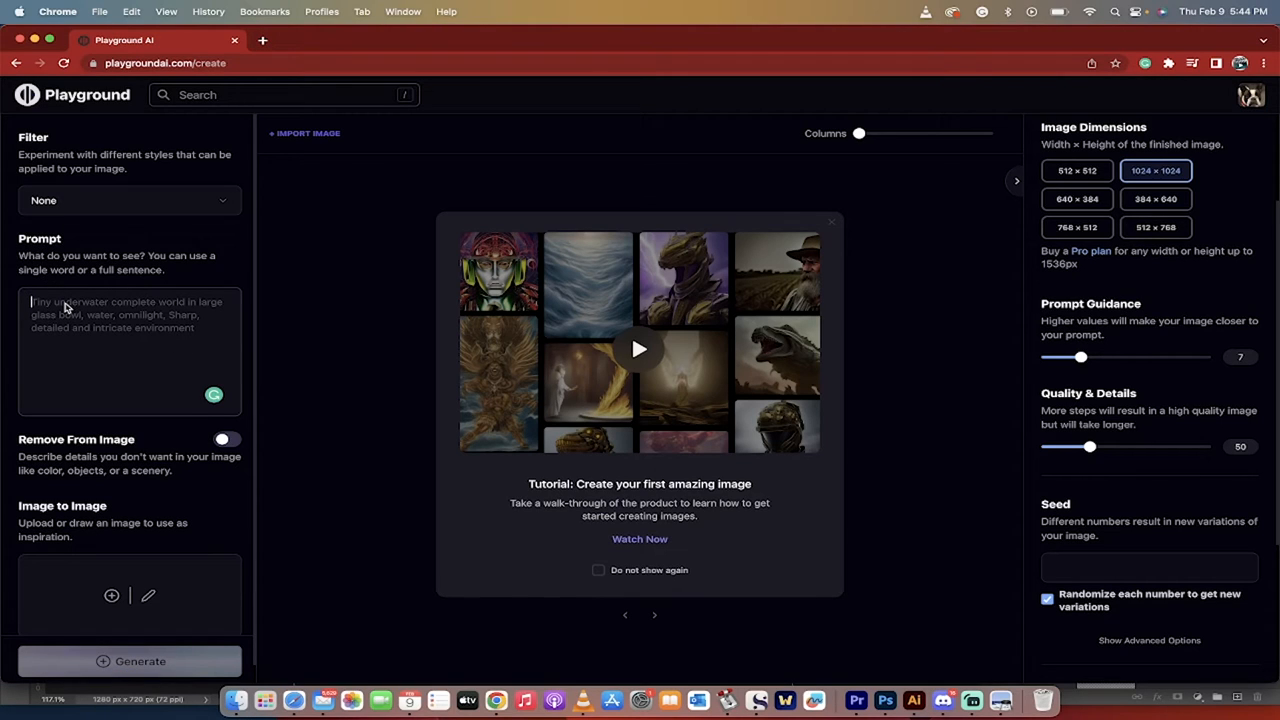
{"action": "type", "text": "French"}
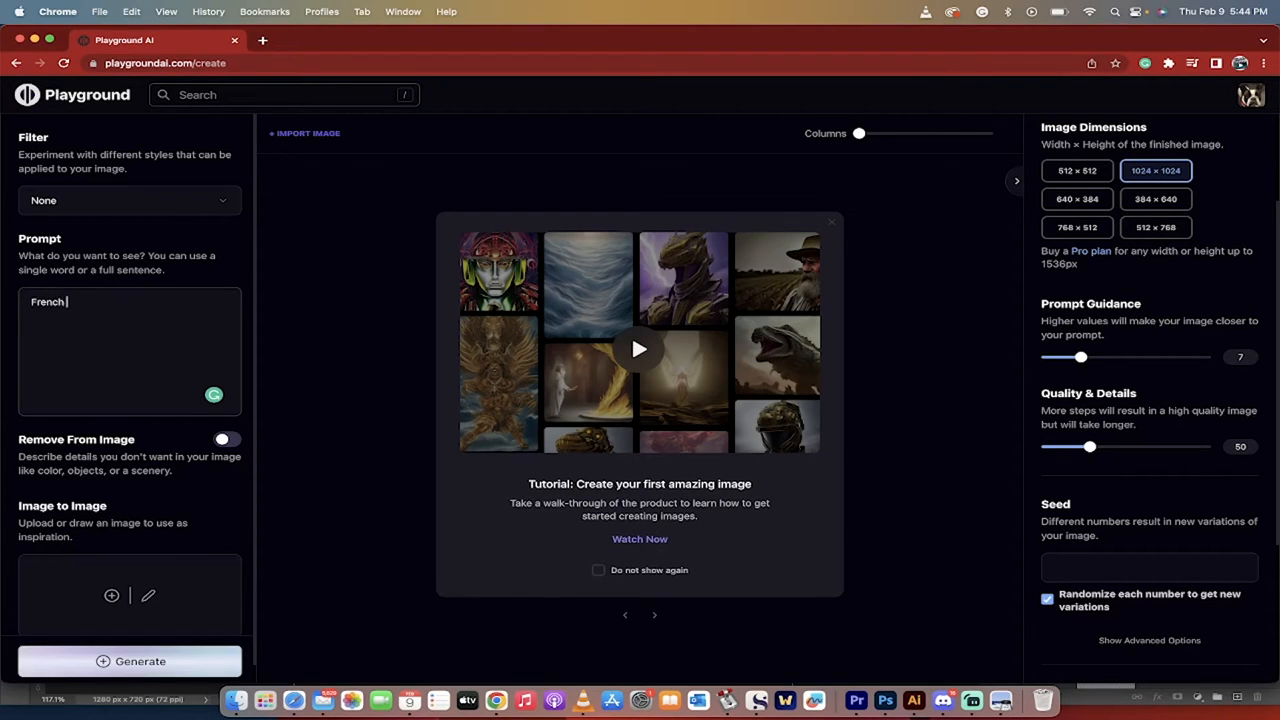
{"action": "type", "text": "bulldog with h"}
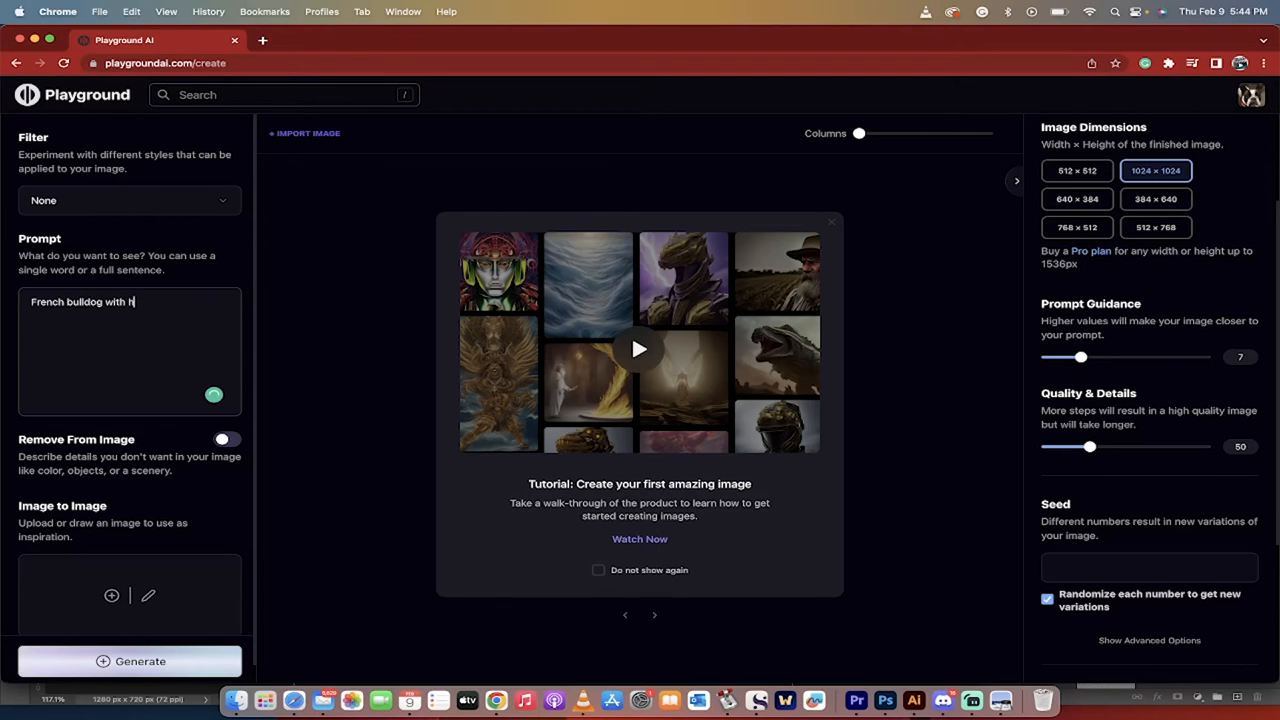
{"action": "type", "text": "orns on"}
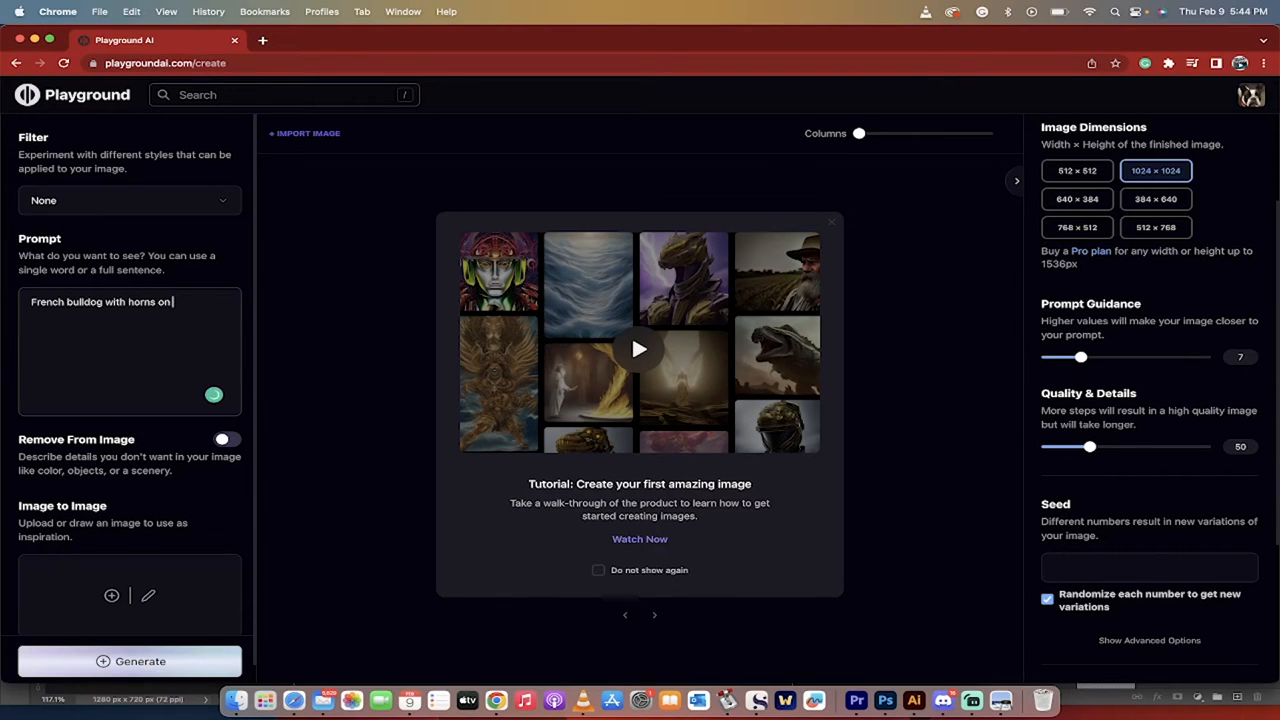
{"action": "type", "text": ", swimming"}
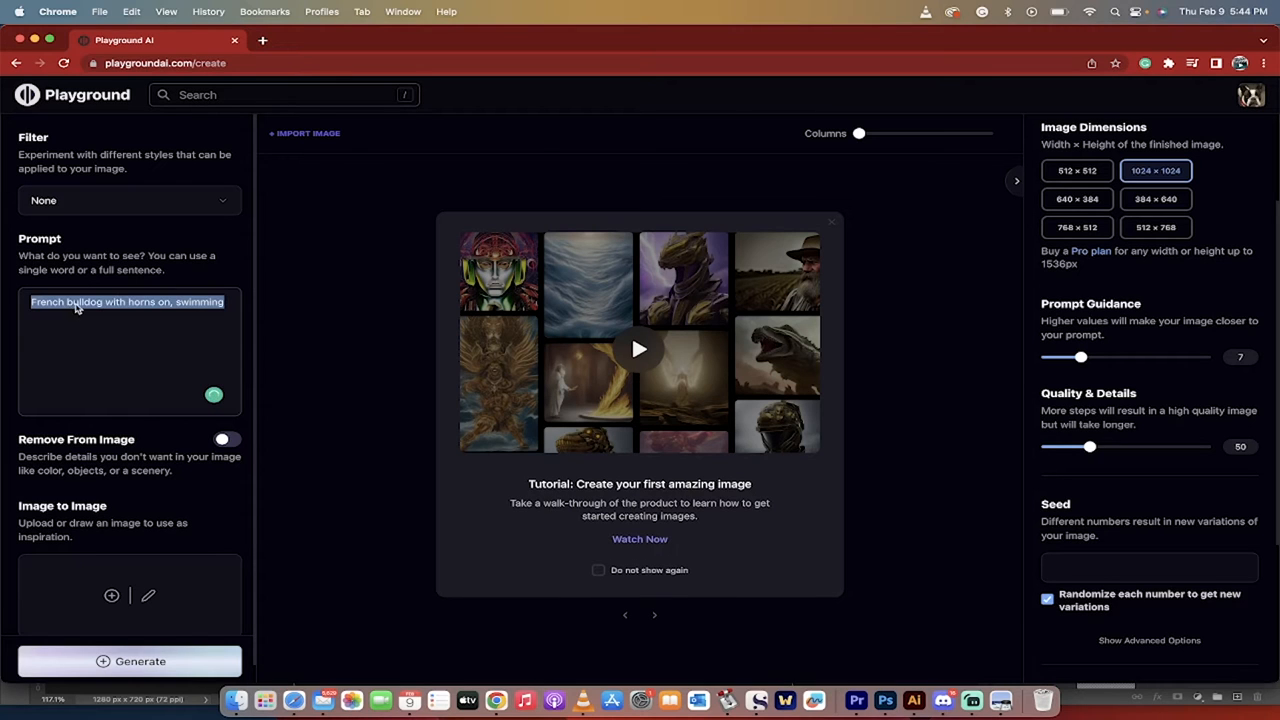
- Pick the Playtoon style from the filter gallery, switching dimensions to 512 × 512
{"action": "left_click", "coordinate": [128, 200]}
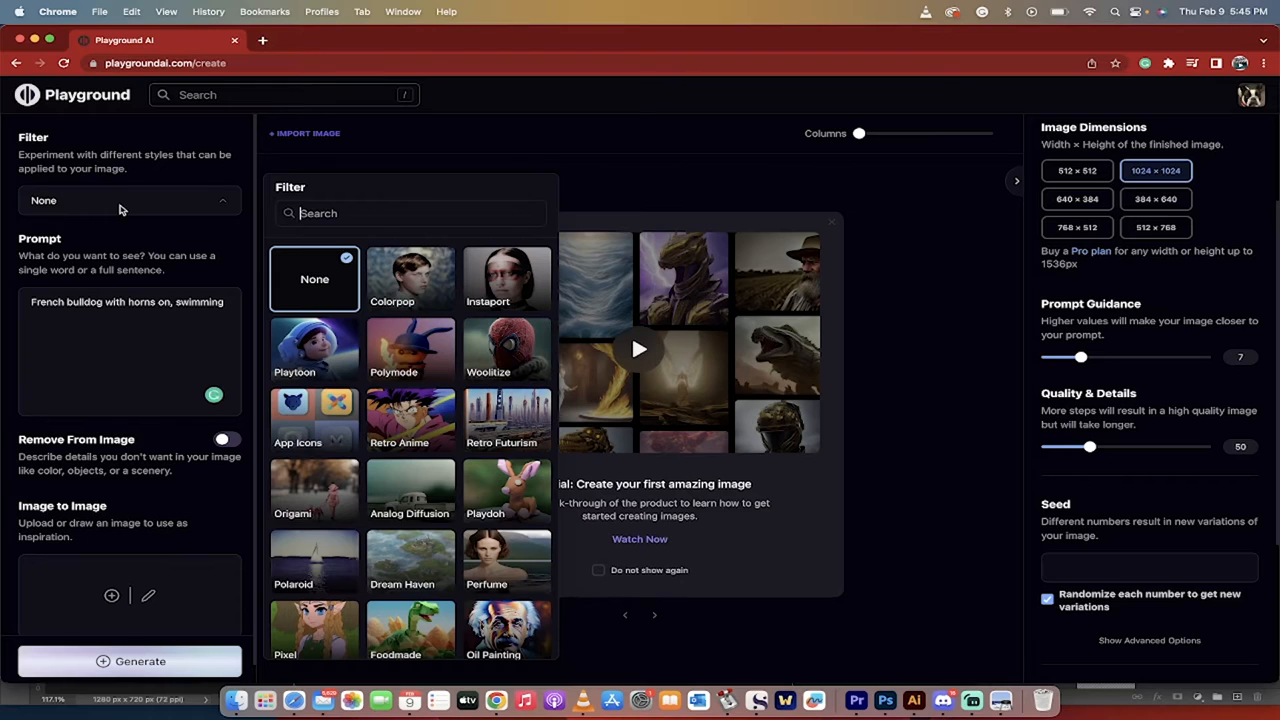
{"action": "mouse_move", "coordinate": [410, 278]}
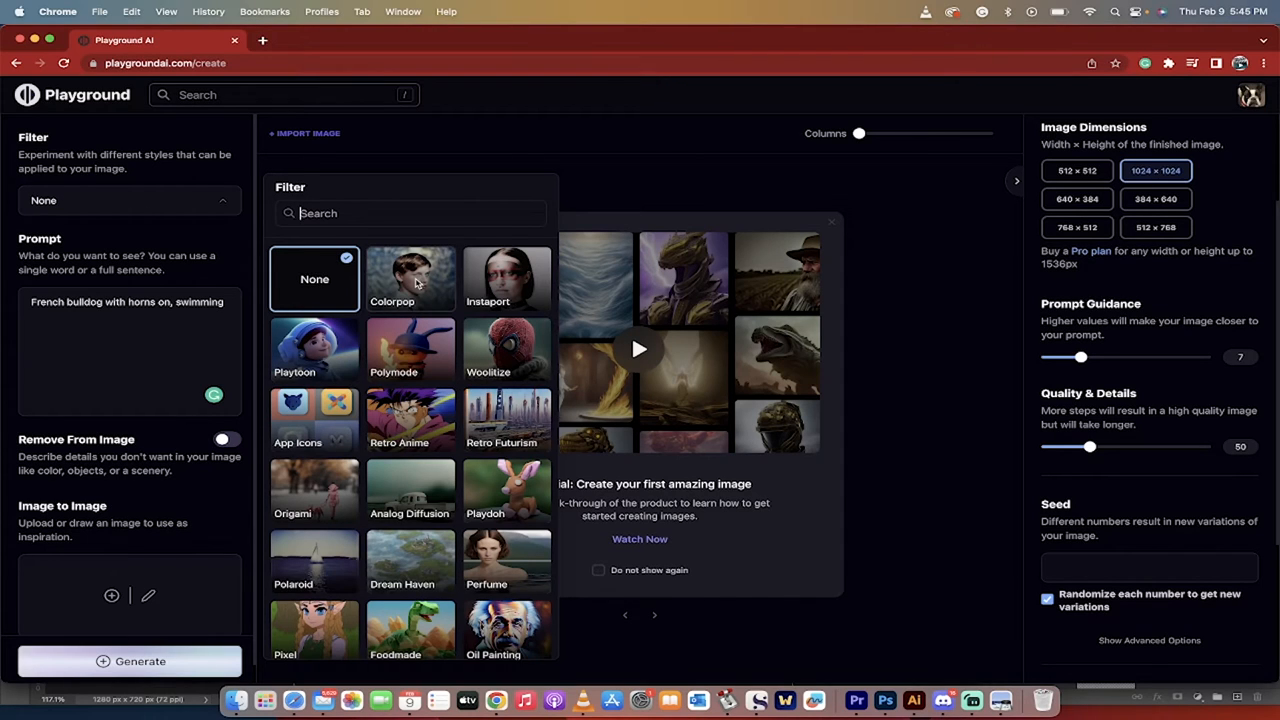
{"action": "mouse_move", "coordinate": [320, 351]}
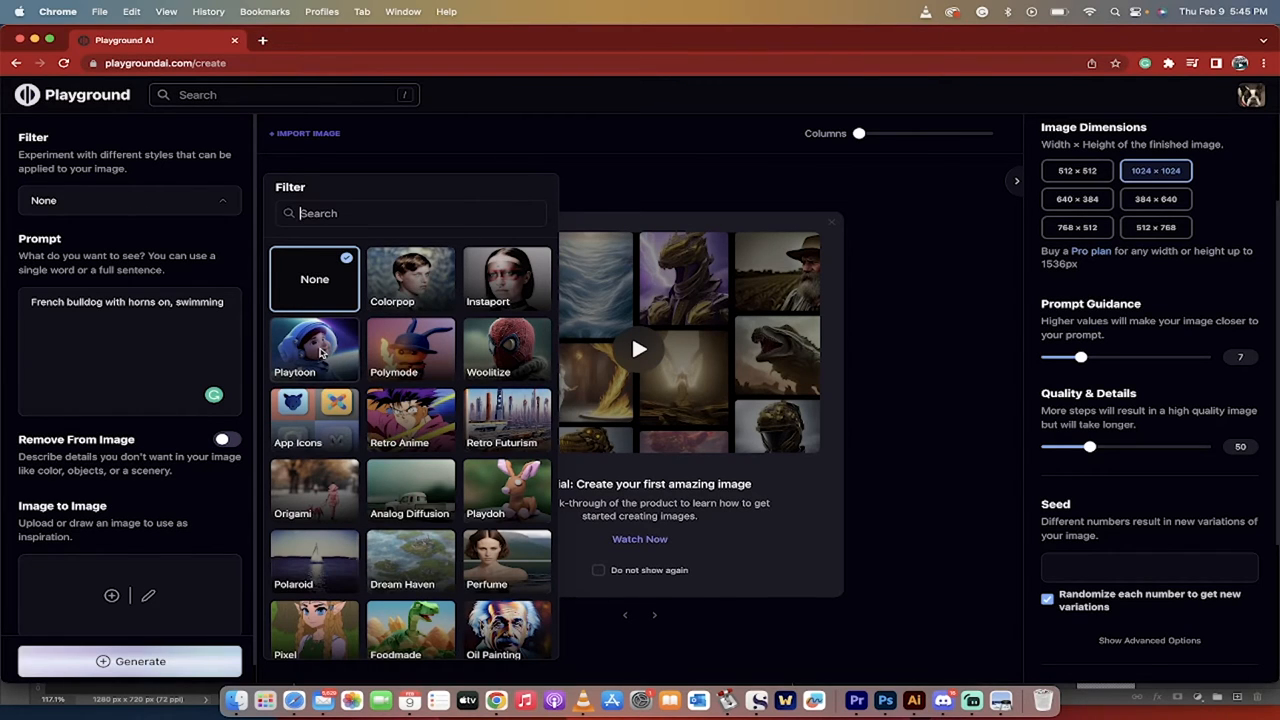
{"action": "mouse_move", "coordinate": [340, 418]}
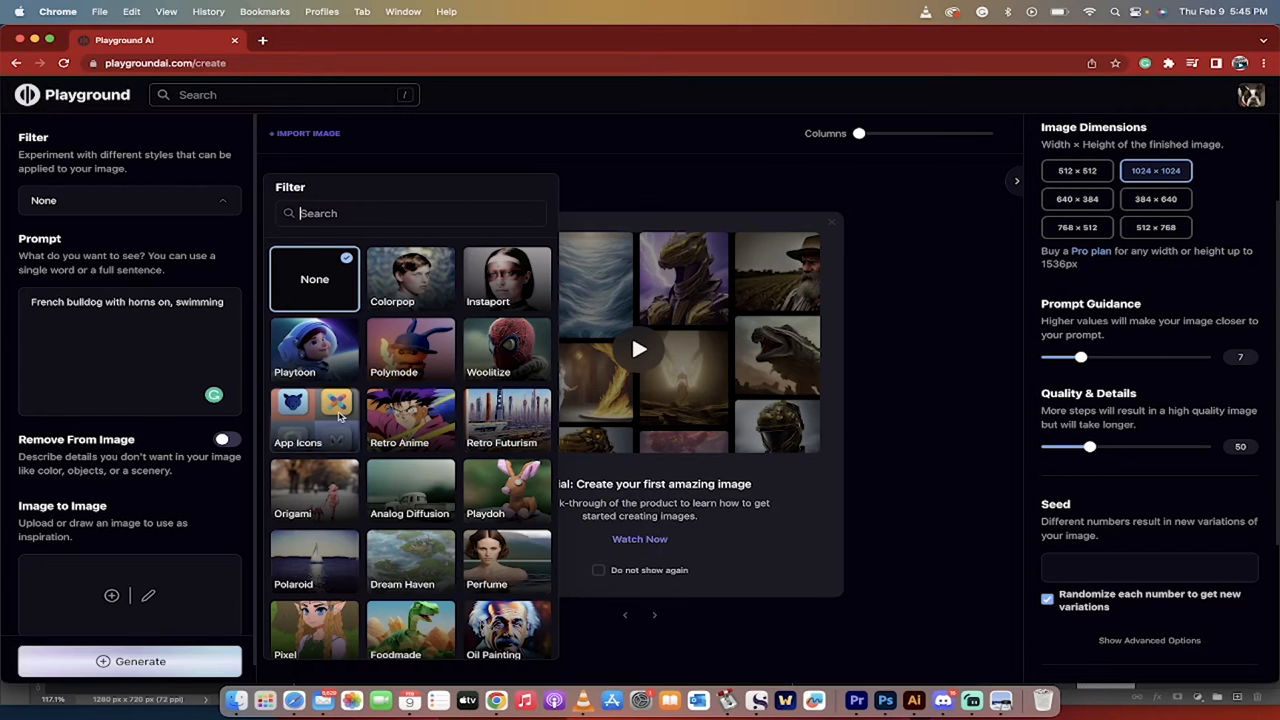
{"action": "scroll", "scroll_direction": "down", "scroll_amount": 3}
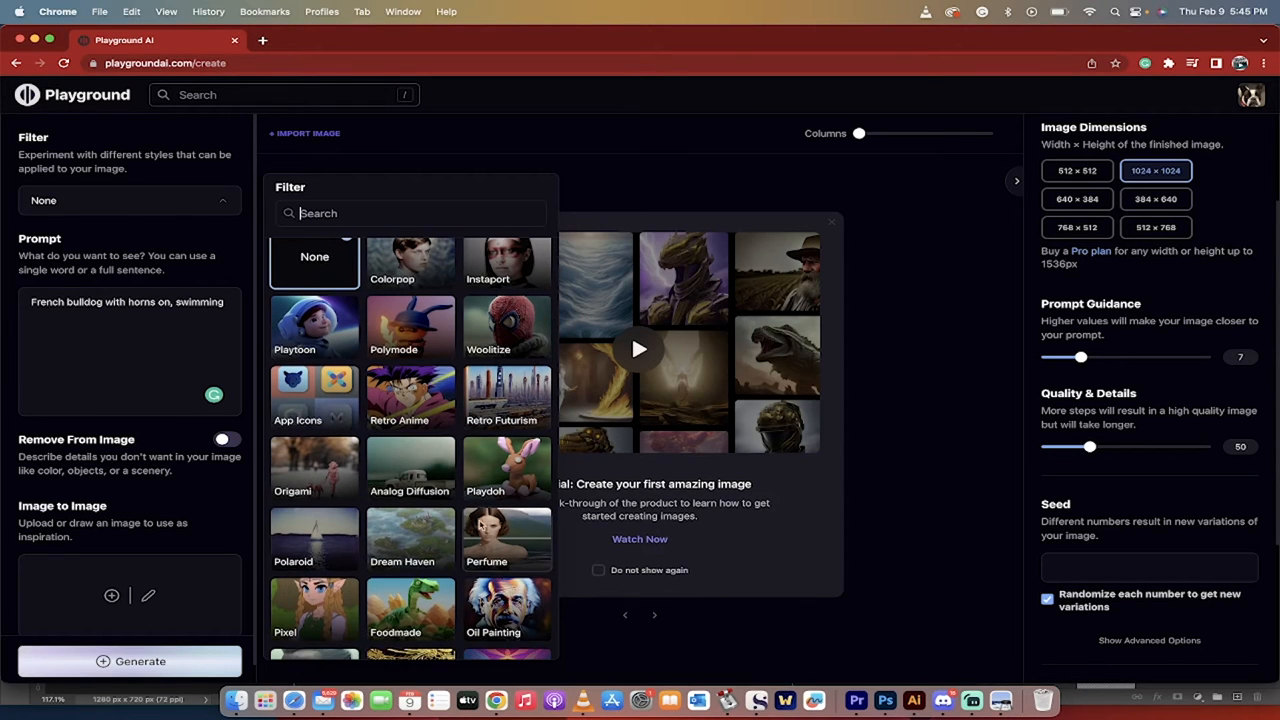
{"action": "scroll", "scroll_direction": "down", "scroll_amount": 3}
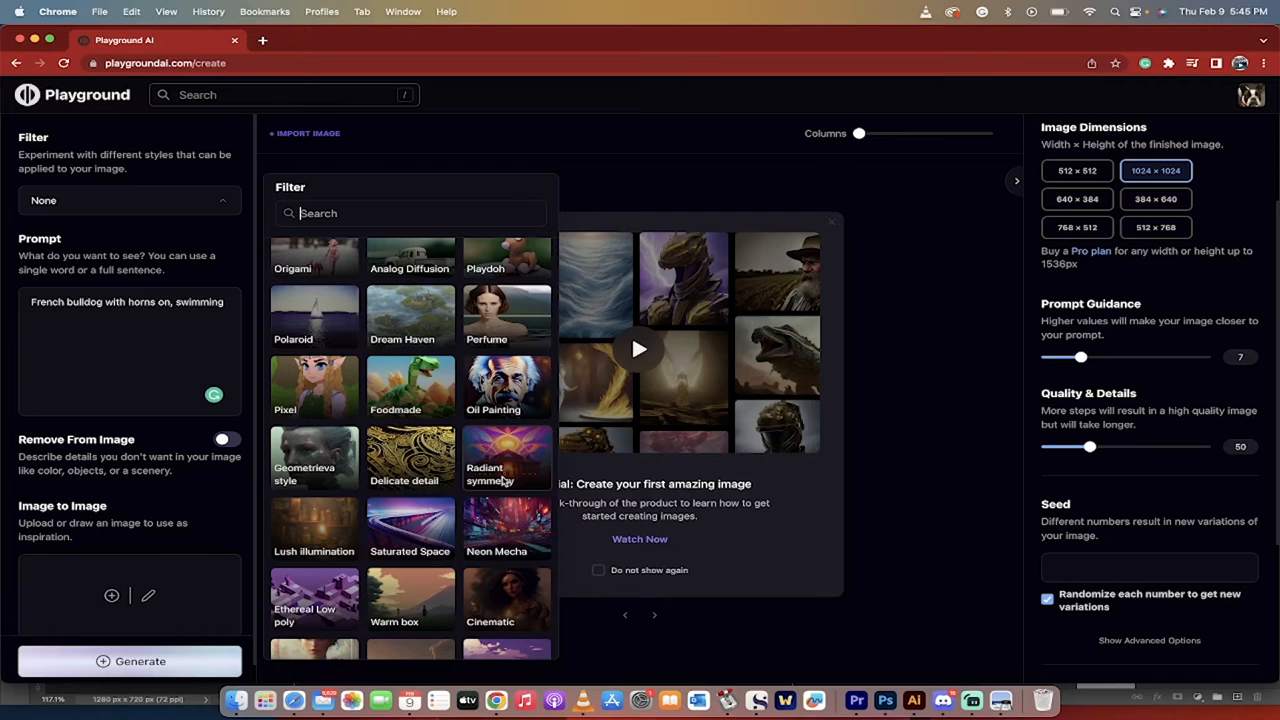
{"action": "scroll", "scroll_direction": "down", "scroll_amount": 3}
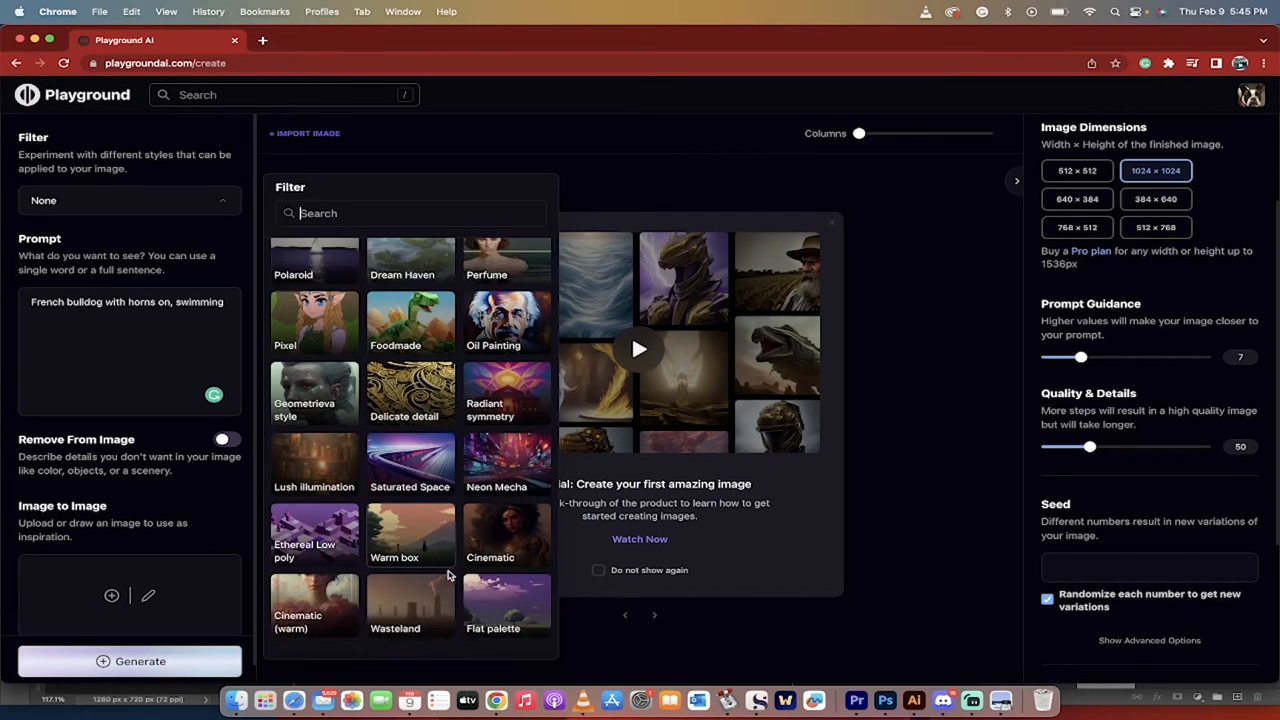
{"action": "scroll", "scroll_direction": "up", "scroll_amount": 3}
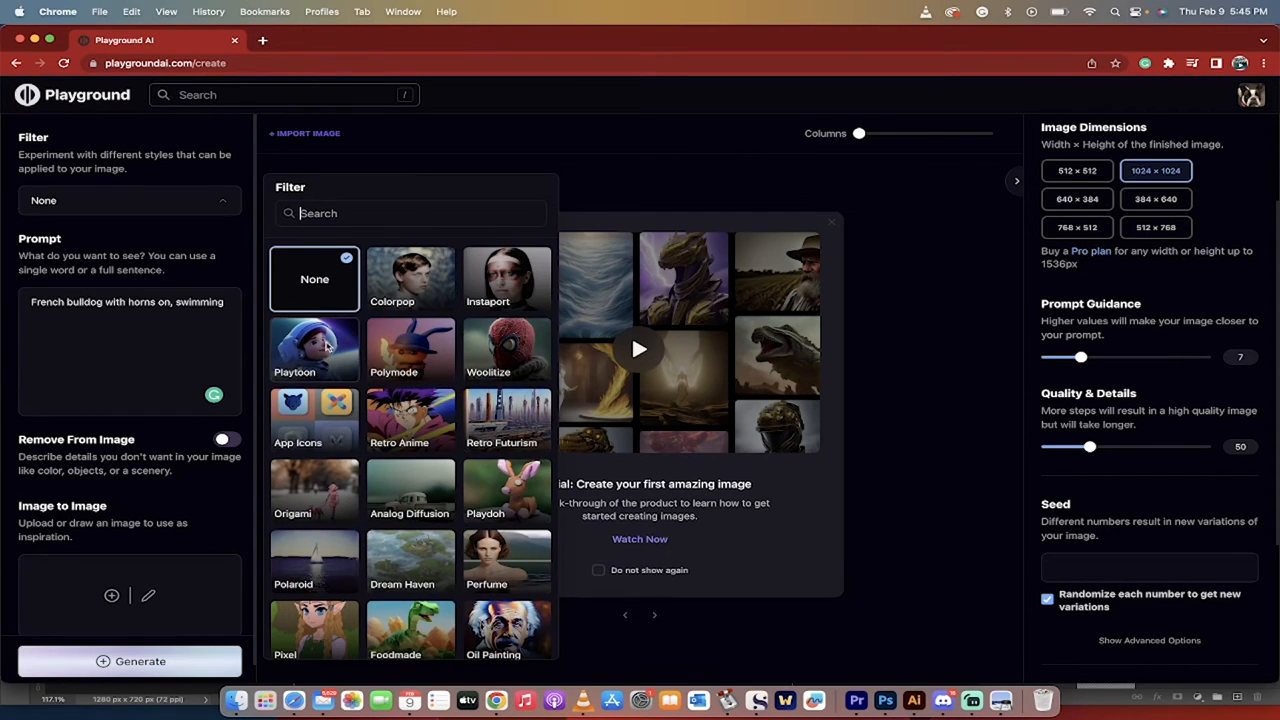
{"action": "left_click", "coordinate": [314, 350]}
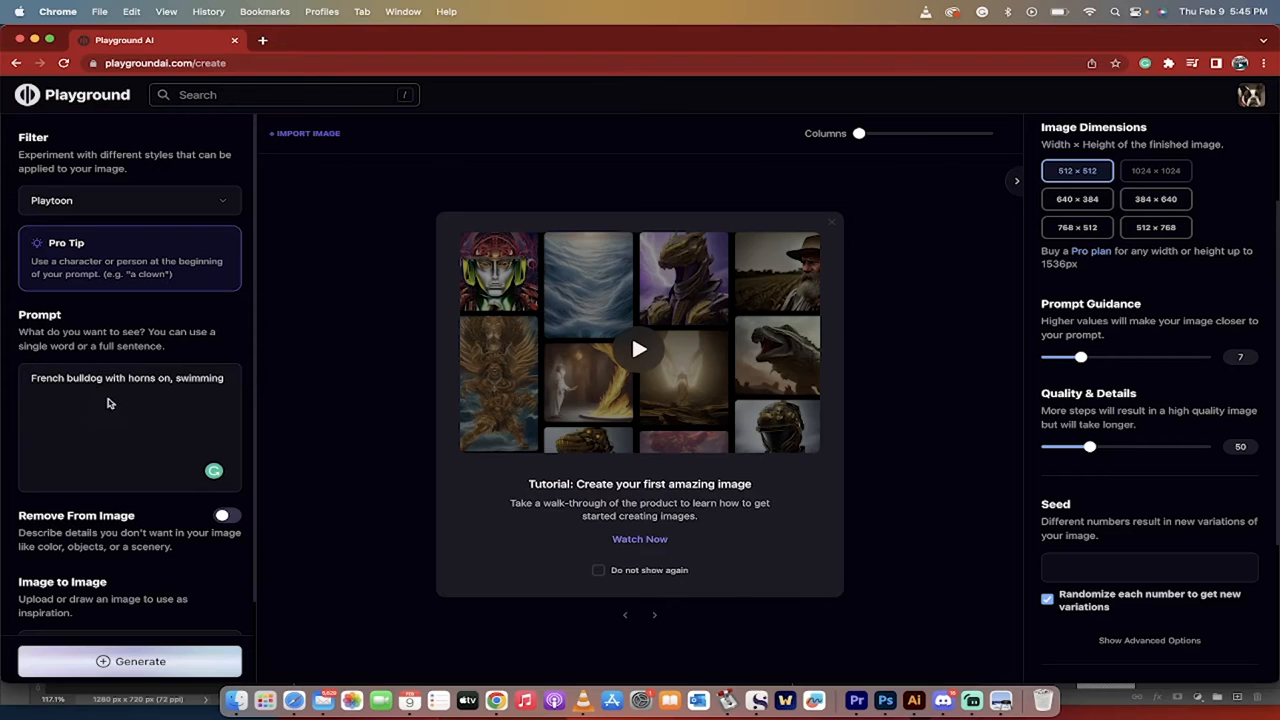
- Set Number of Images to 4 and bring up the generated bulldog image's actions
{"action": "scroll", "scroll_direction": "down", "scroll_amount": 3}
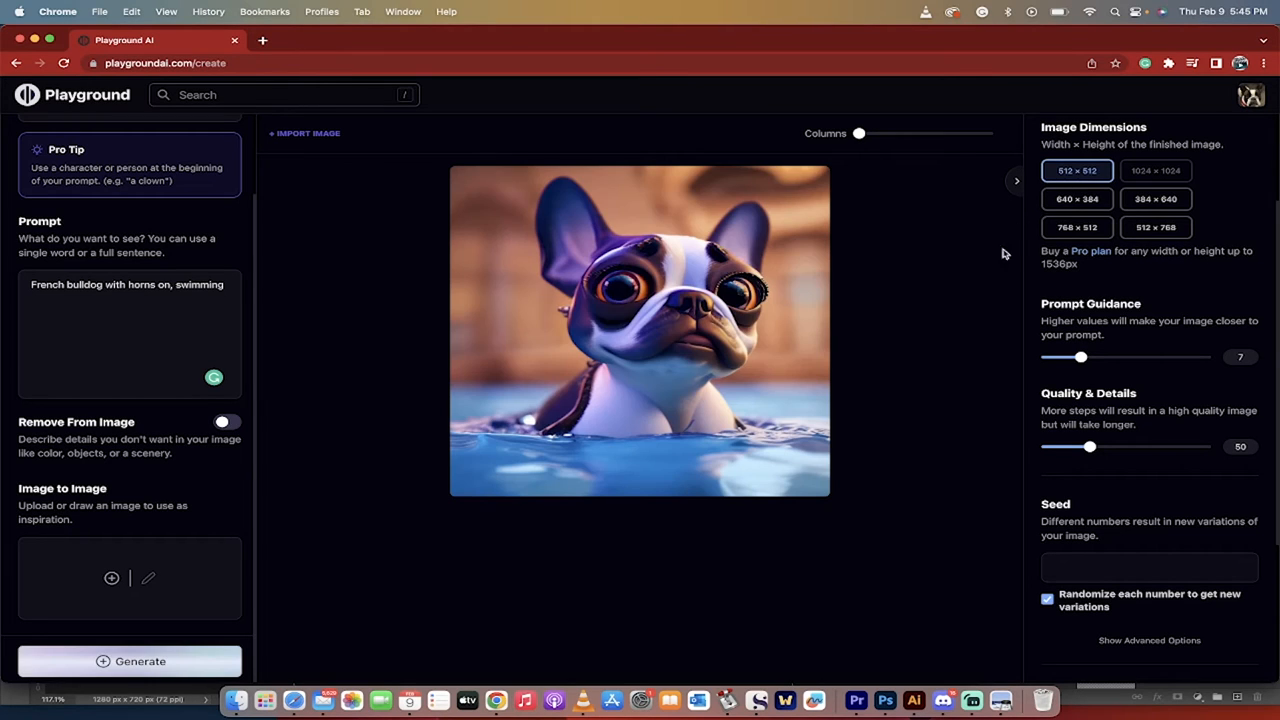
{"action": "mouse_move", "coordinate": [882, 333]}
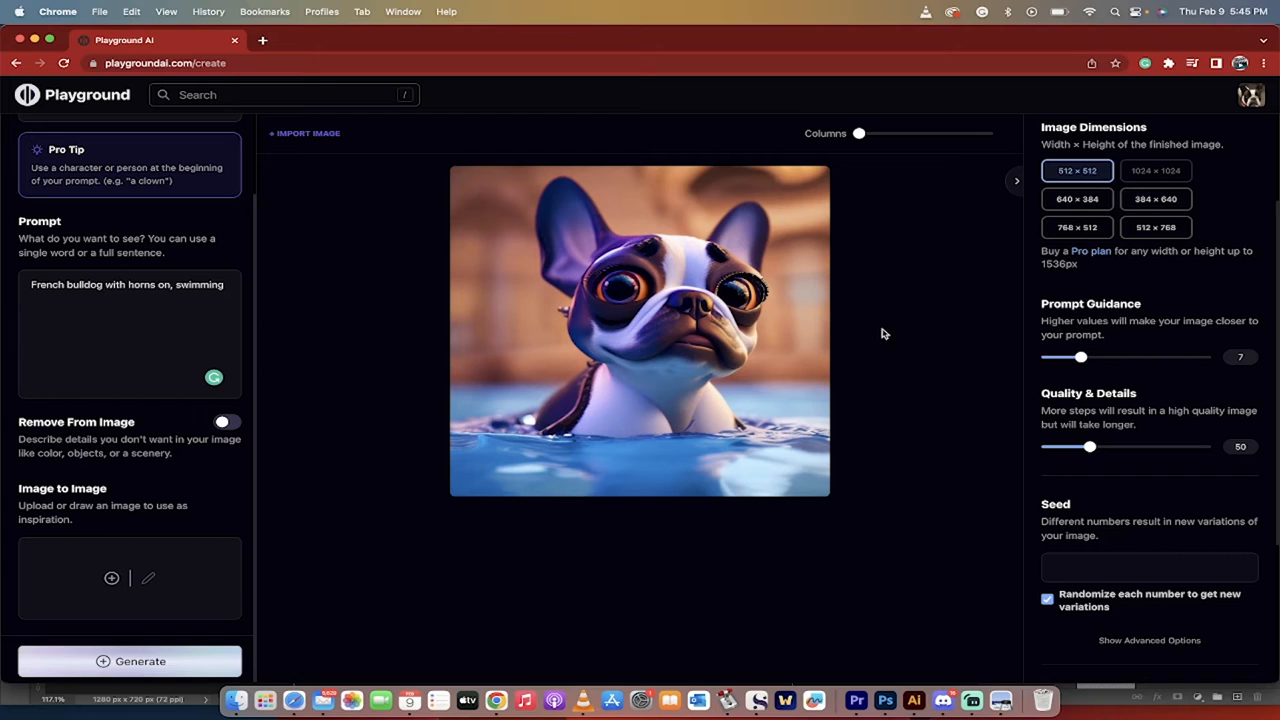
{"action": "scroll", "scroll_direction": "down", "scroll_amount": 3}
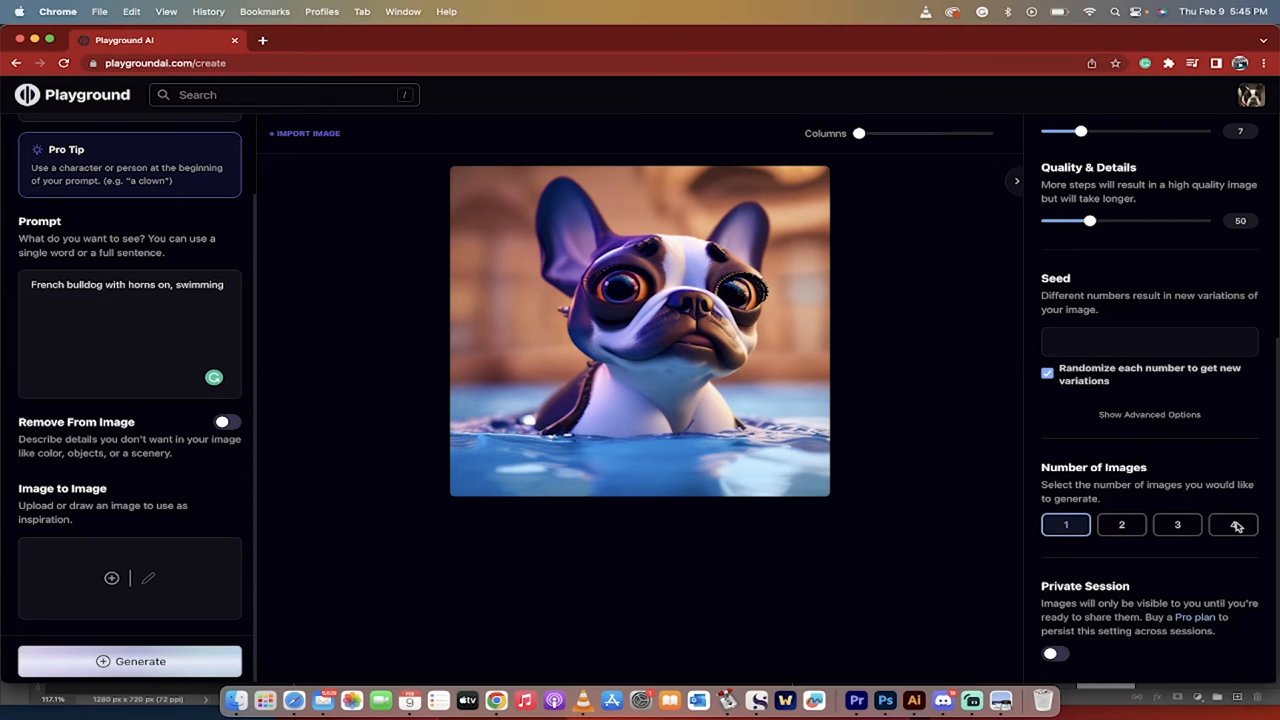
{"action": "left_click", "coordinate": [1233, 524]}
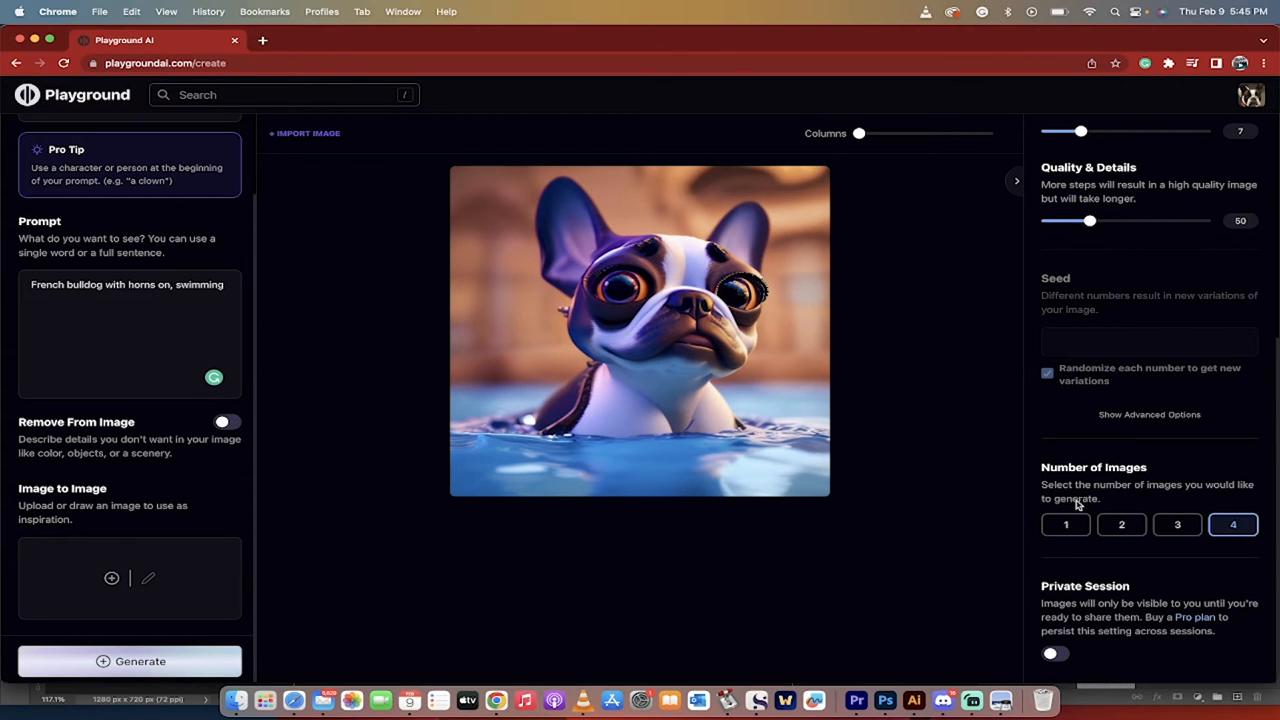
{"action": "scroll", "scroll_direction": "up", "scroll_amount": 3}
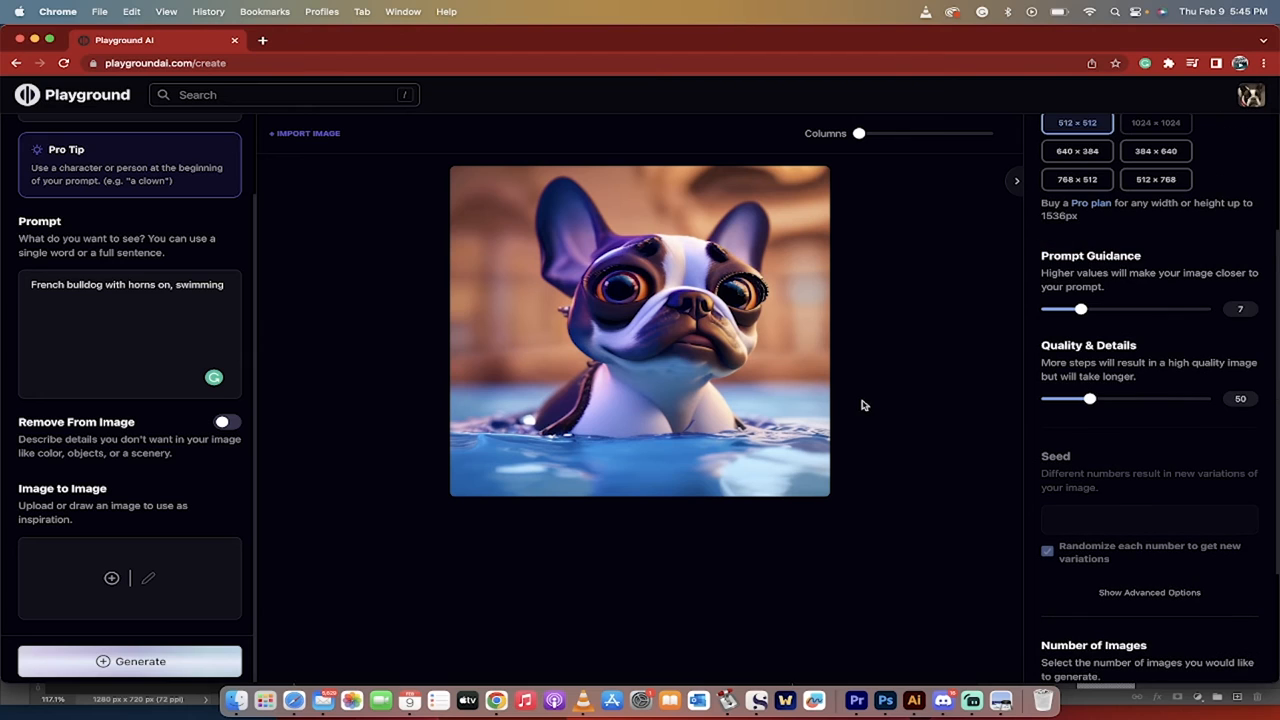
{"action": "left_click", "coordinate": [744, 185]}
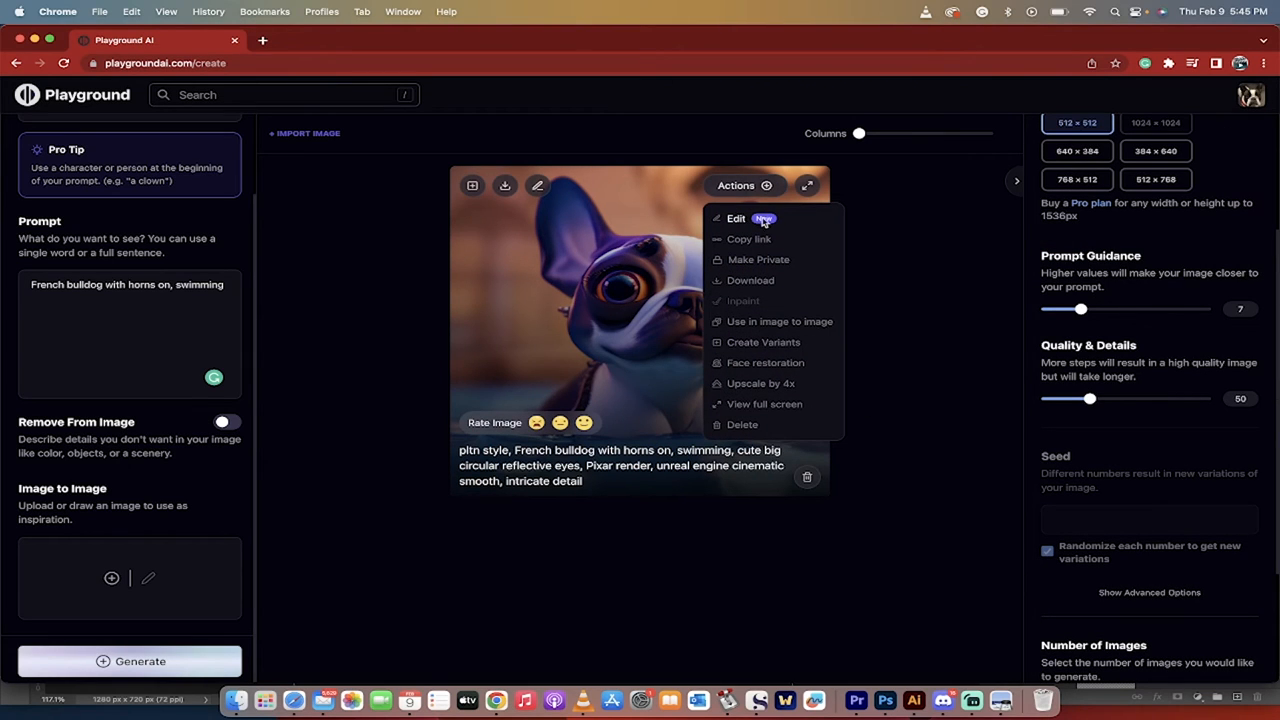
{"action": "mouse_move", "coordinate": [750, 280]}
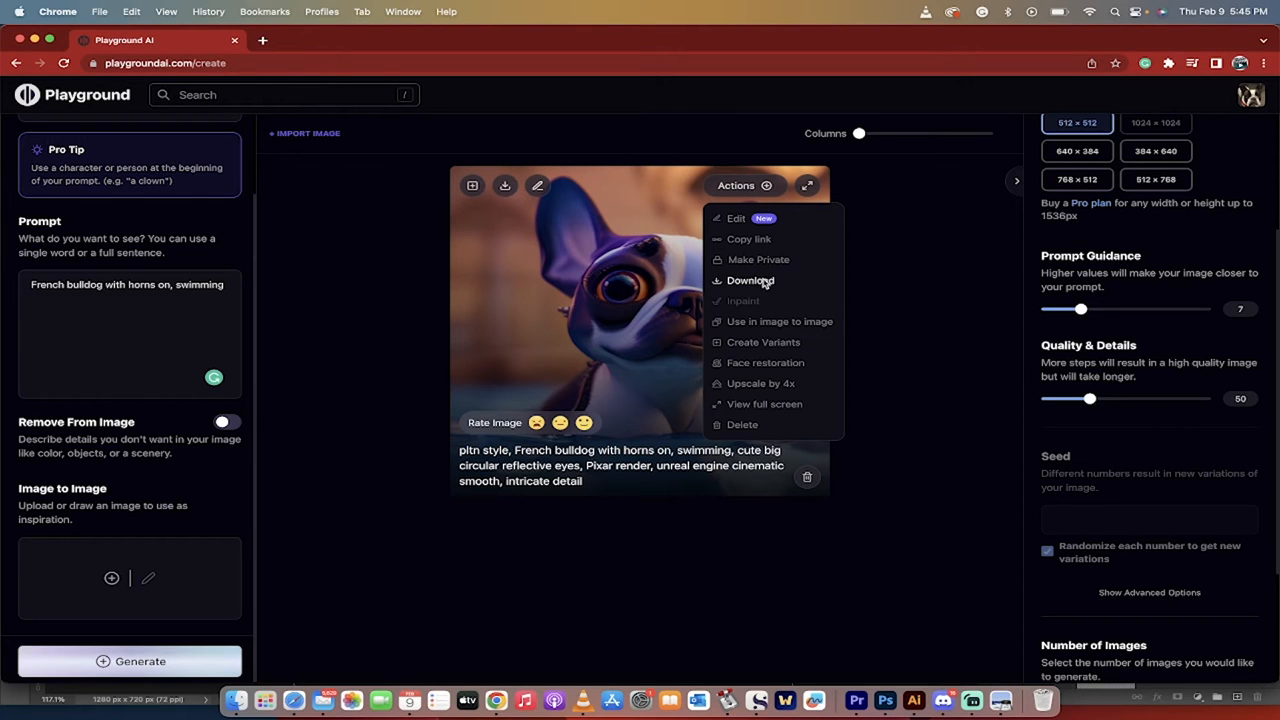
- Use the first bulldog image as the image-to-image source for four variations
{"action": "left_click", "coordinate": [763, 342]}
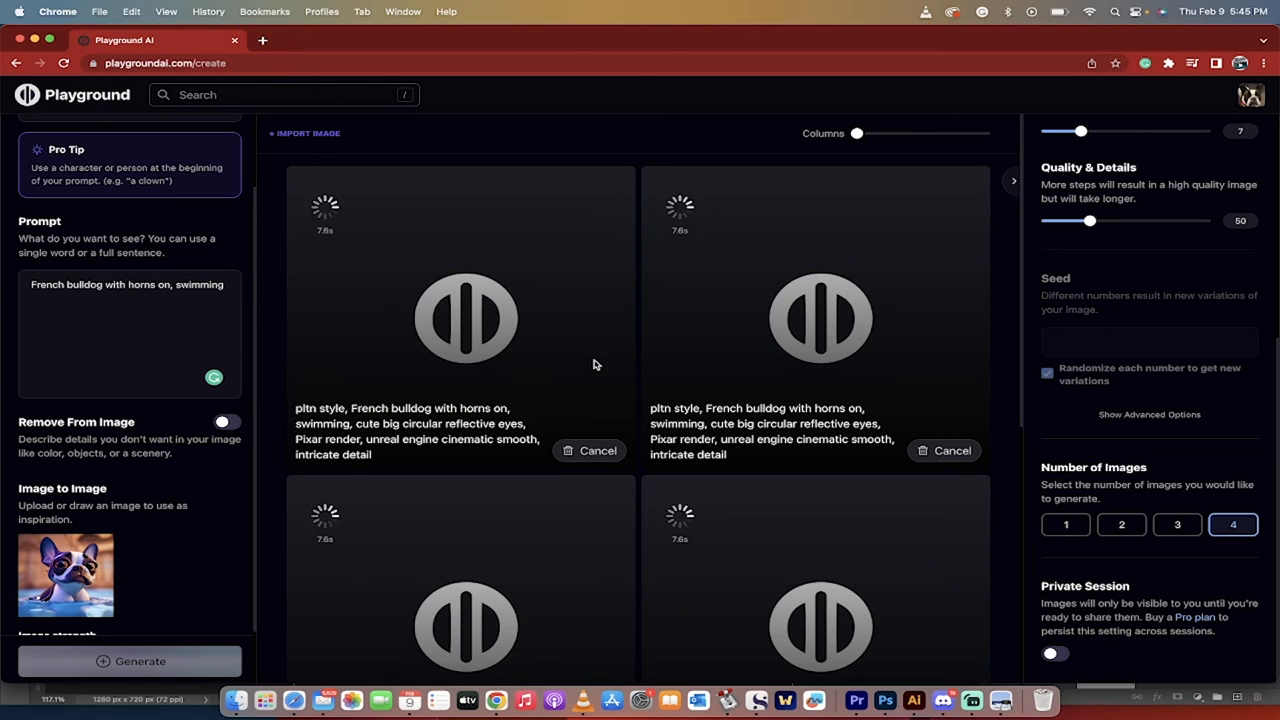
{"action": "mouse_move", "coordinate": [1008, 300]}
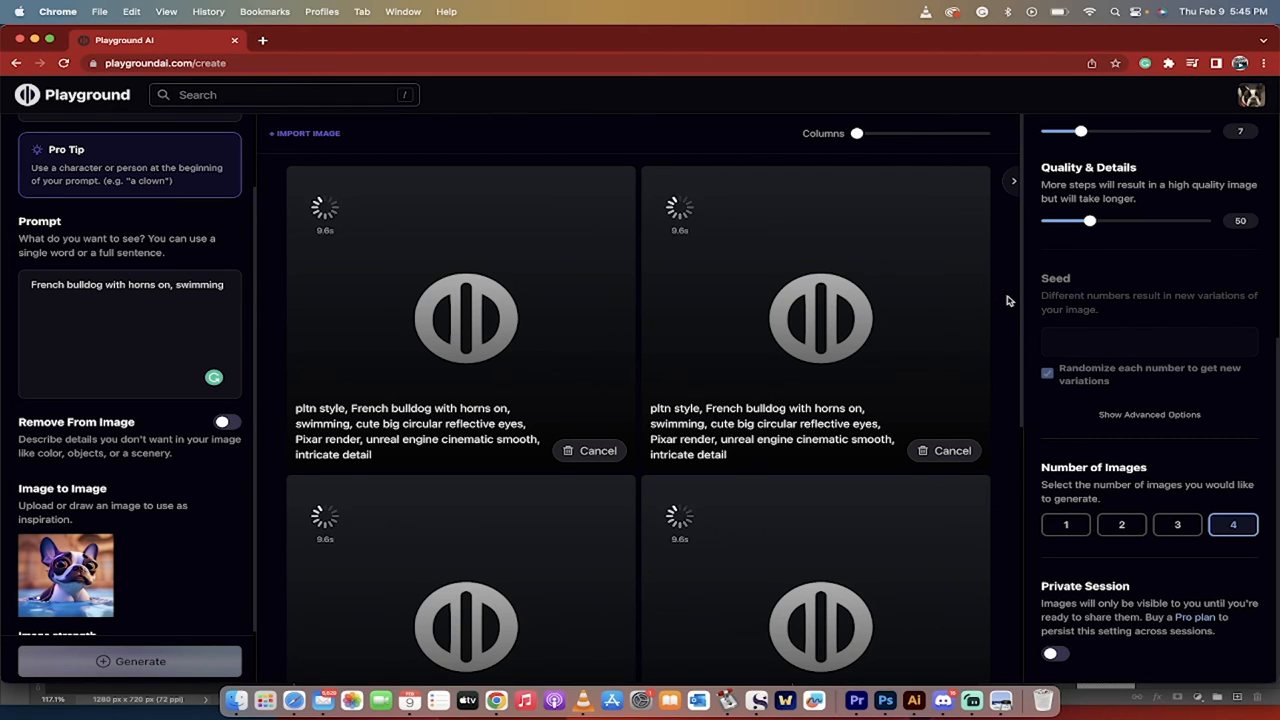
{"action": "mouse_move", "coordinate": [634, 356]}
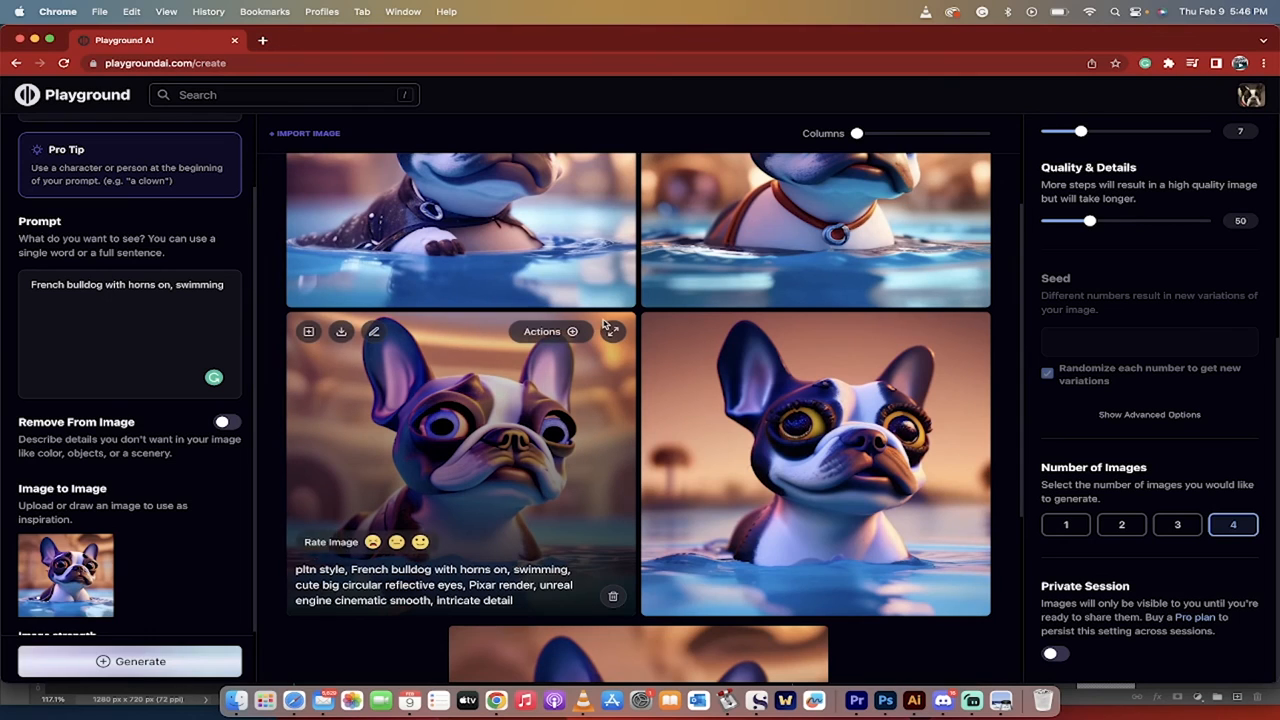
- Download the lower-left bulldog image, open its actions, and attempt another generation
{"action": "left_click", "coordinate": [340, 331]}
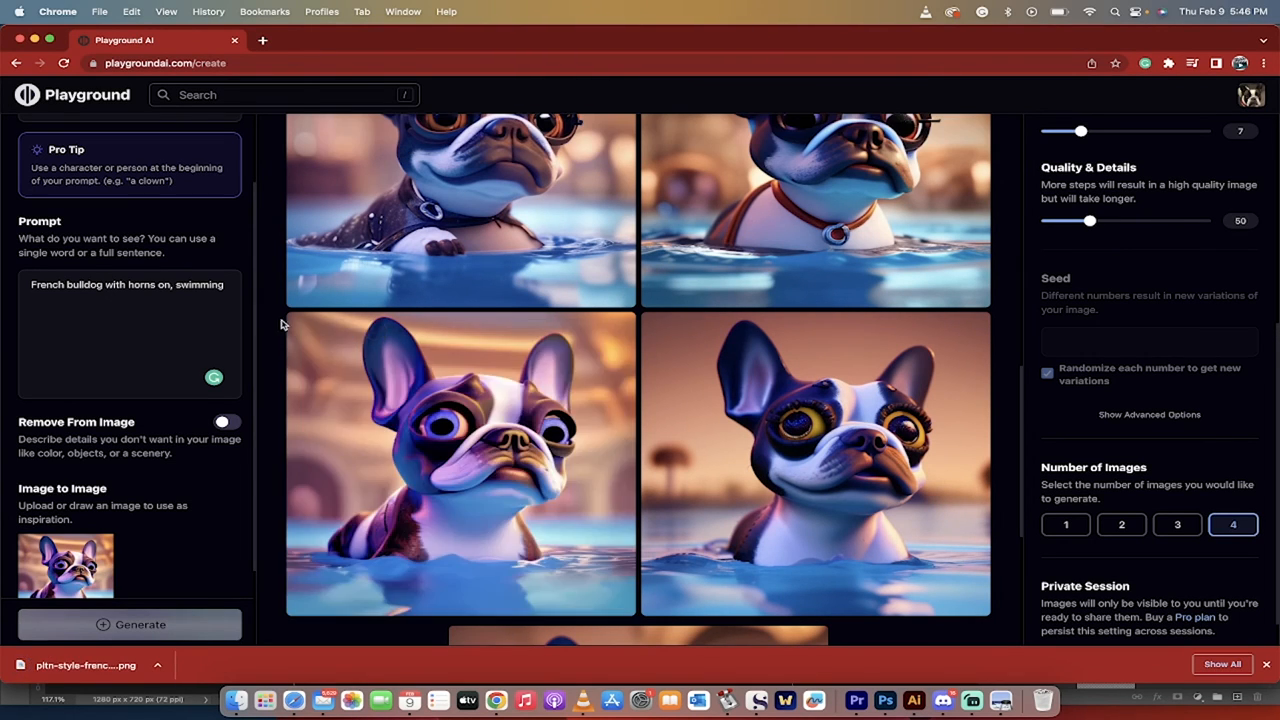
{"action": "left_click", "coordinate": [549, 331]}
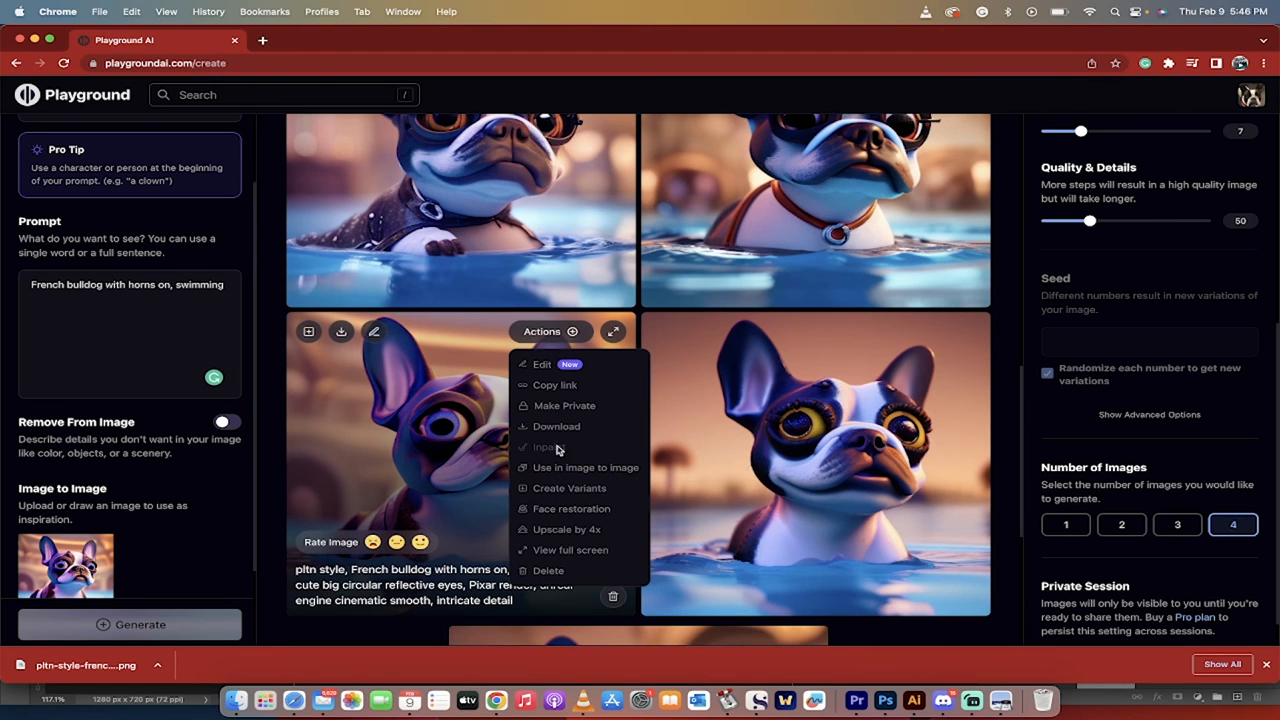
{"action": "mouse_move", "coordinate": [567, 529]}
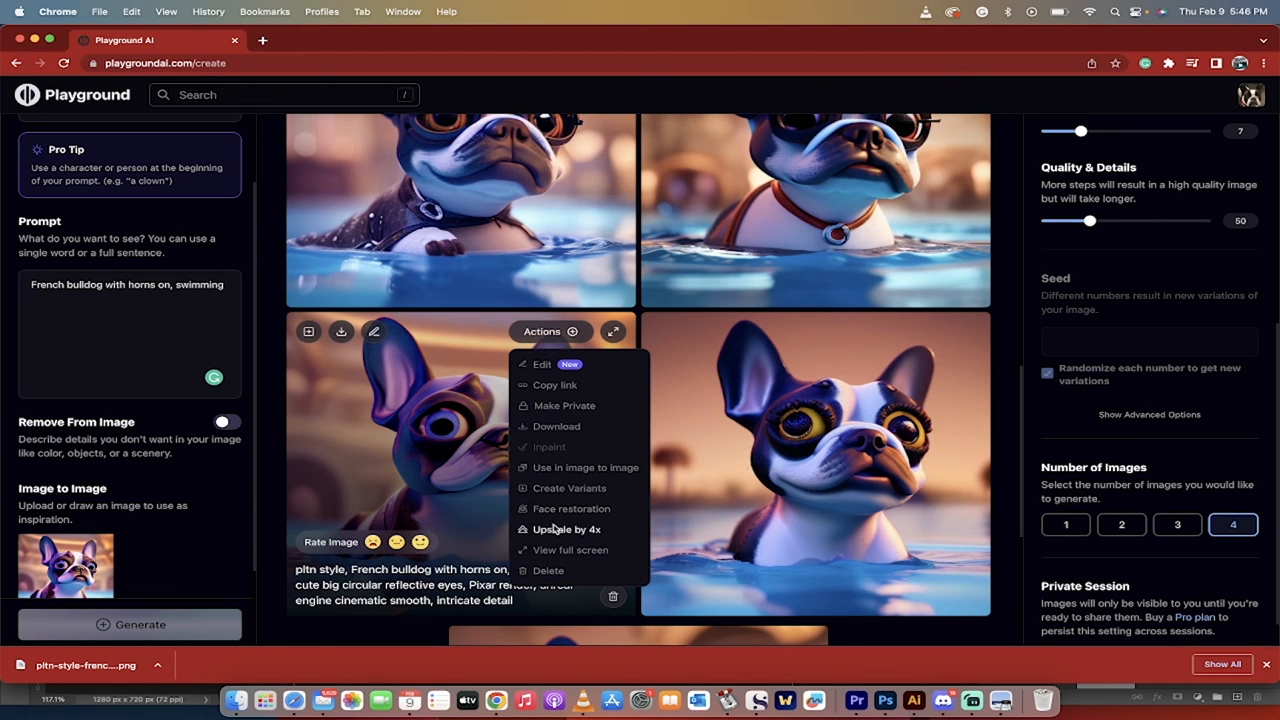
{"action": "mouse_move", "coordinate": [549, 438]}
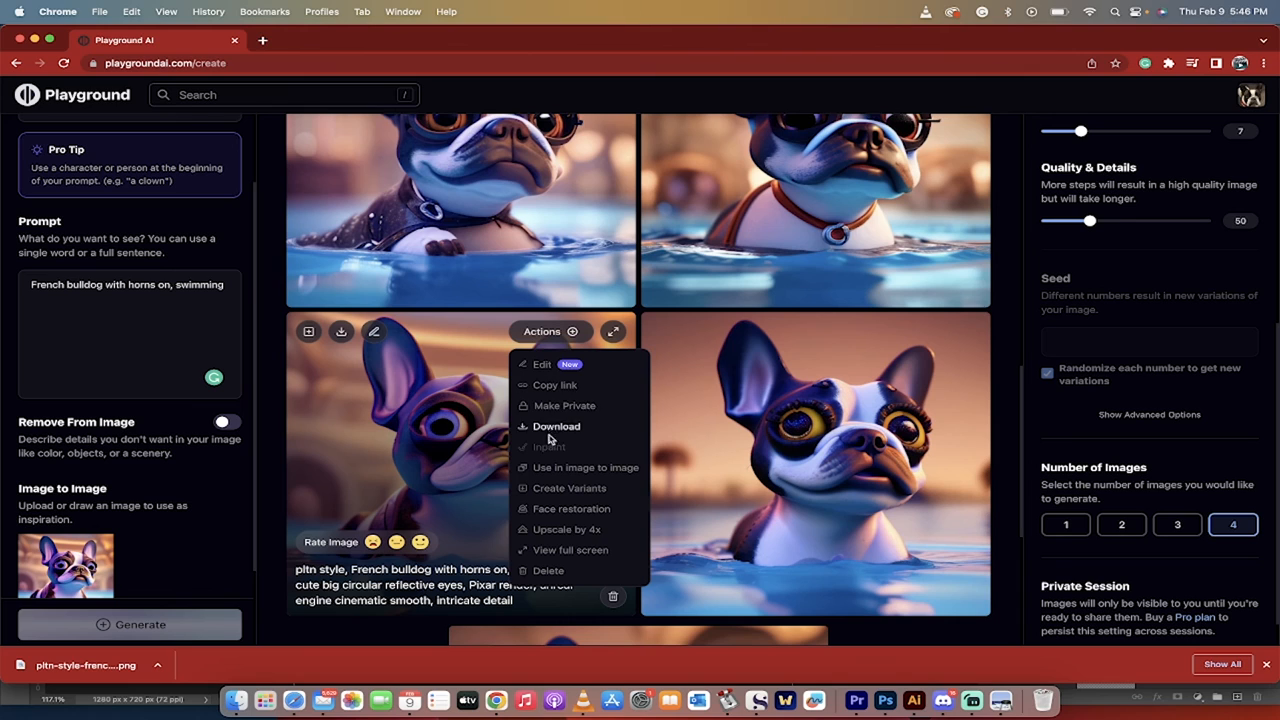
{"action": "mouse_move", "coordinate": [475, 528]}
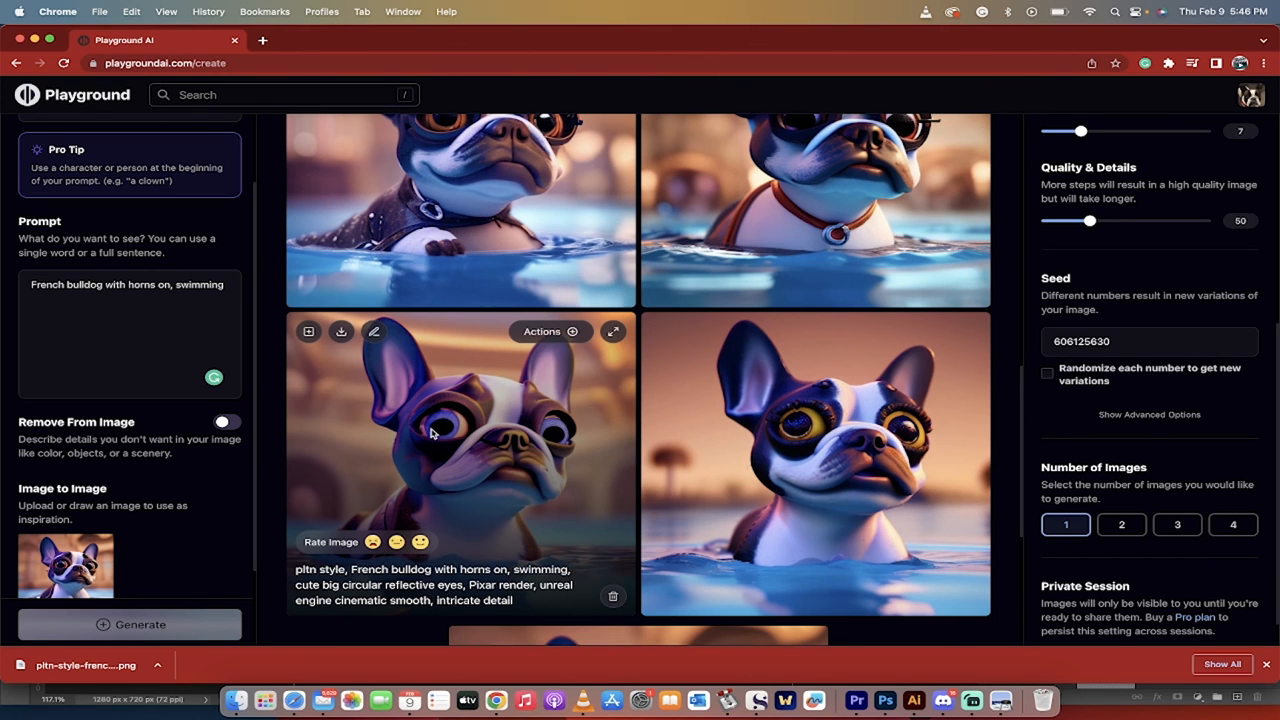
{"action": "mouse_move", "coordinate": [686, 476]}
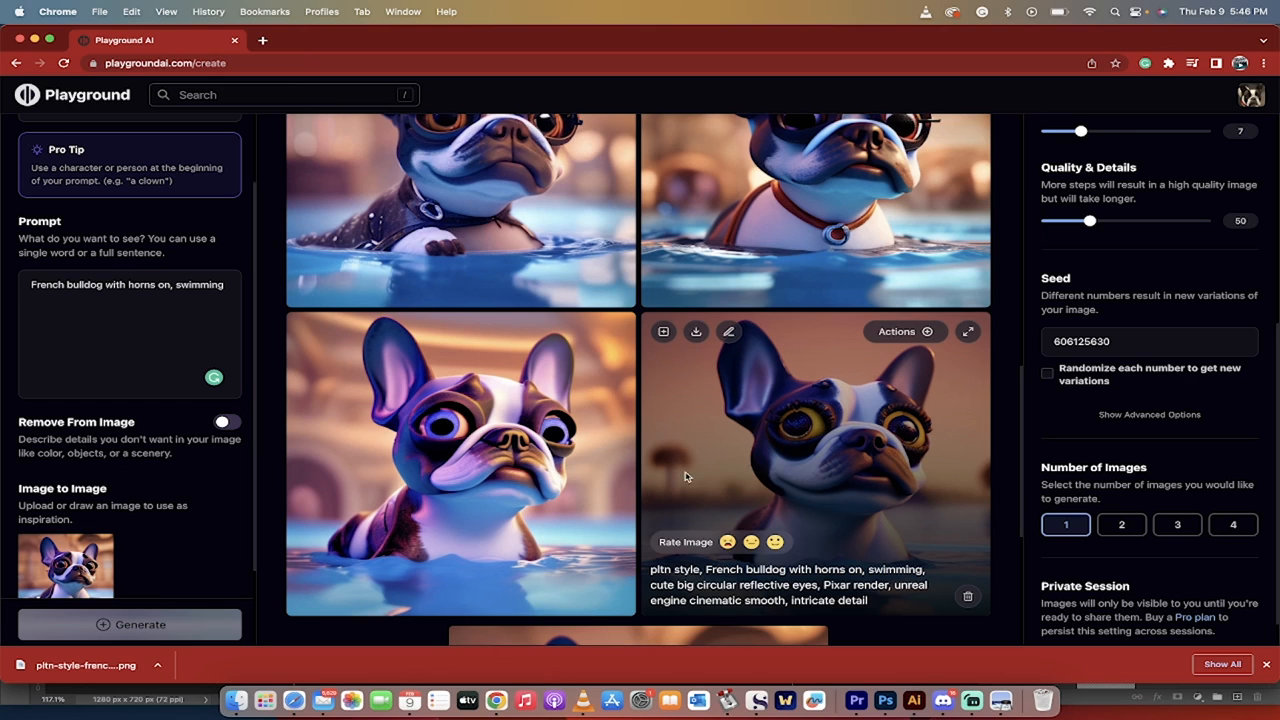
{"action": "left_click", "coordinate": [129, 624]}
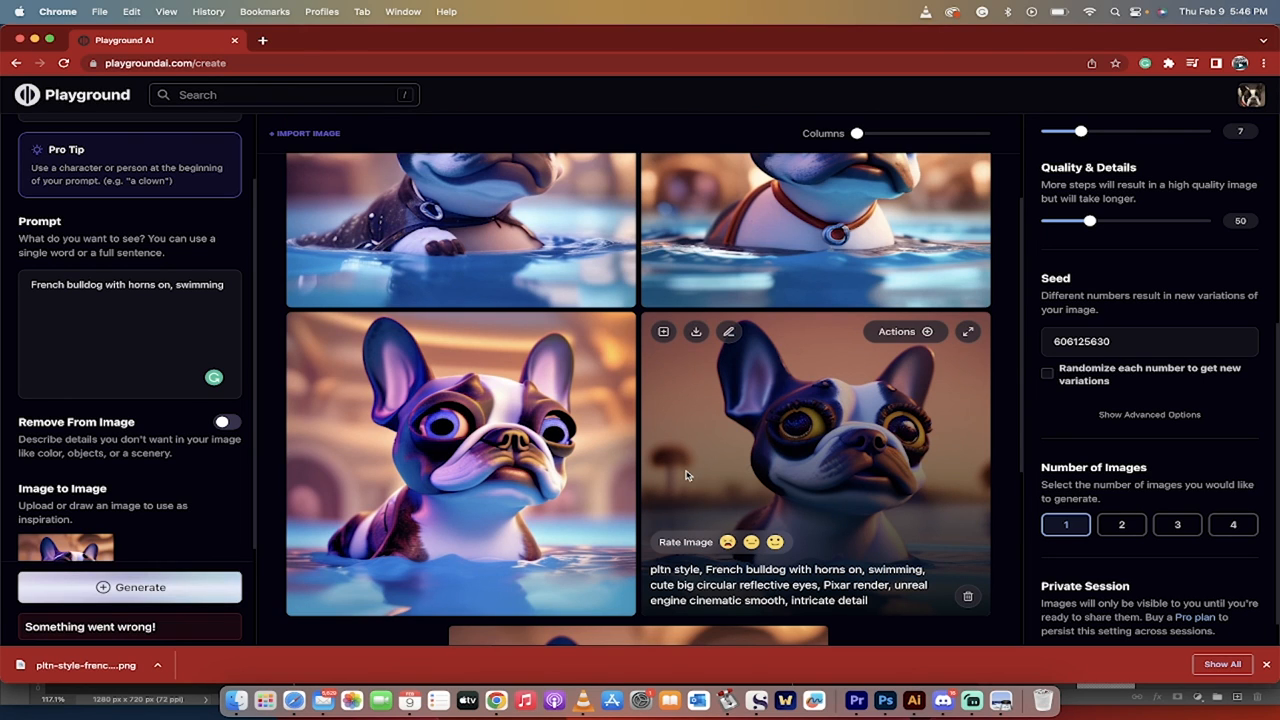
{"action": "mouse_move", "coordinate": [971, 700]}
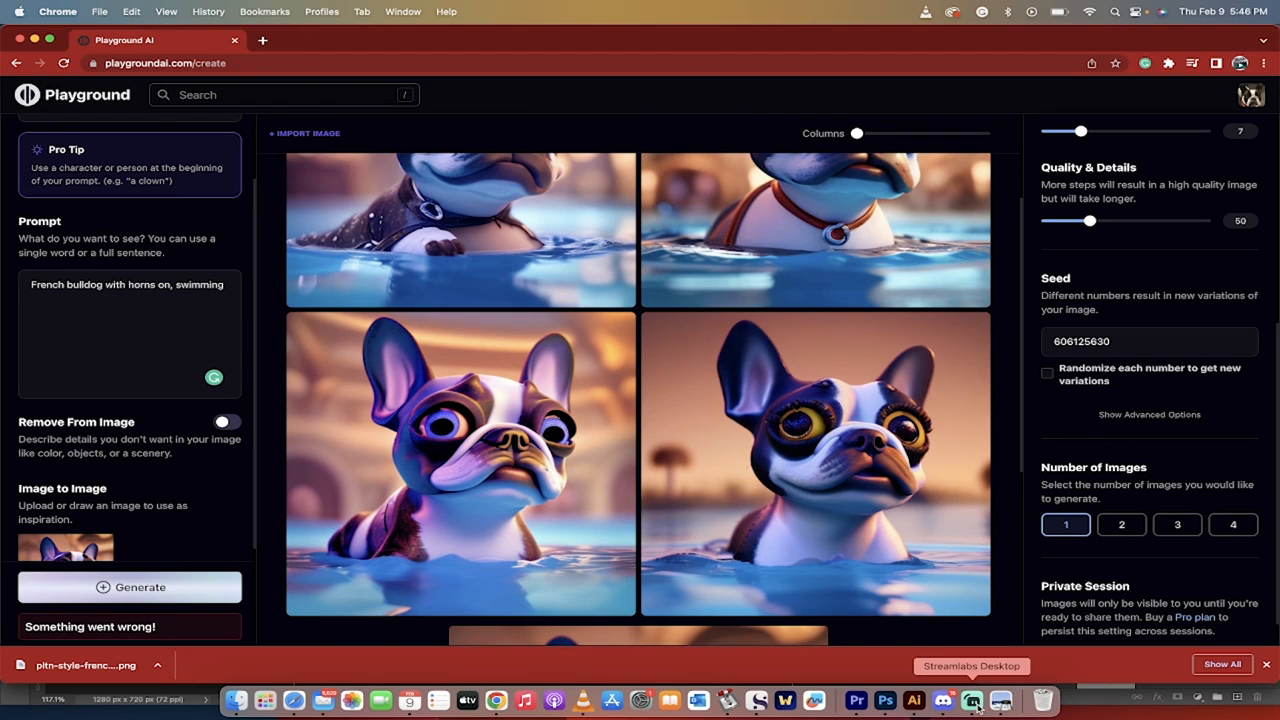